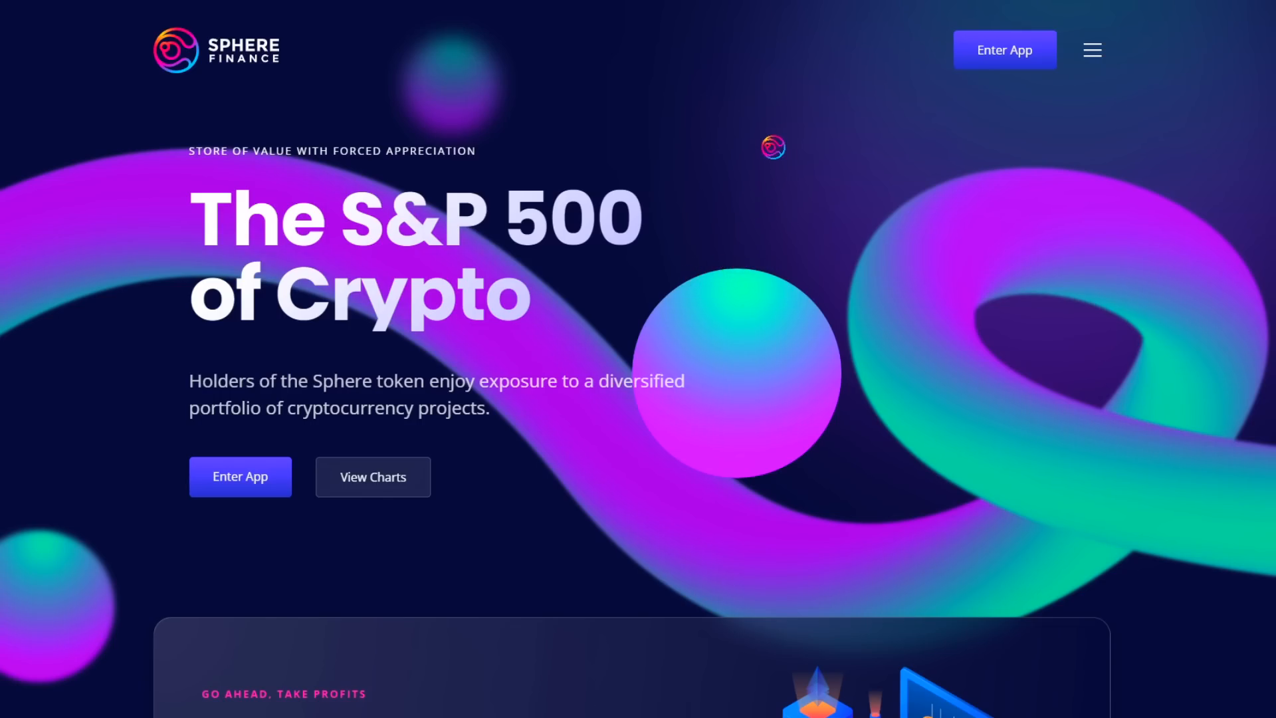
- Subscribe to the Sphere Finance YouTube channel
left_click(1003, 49)
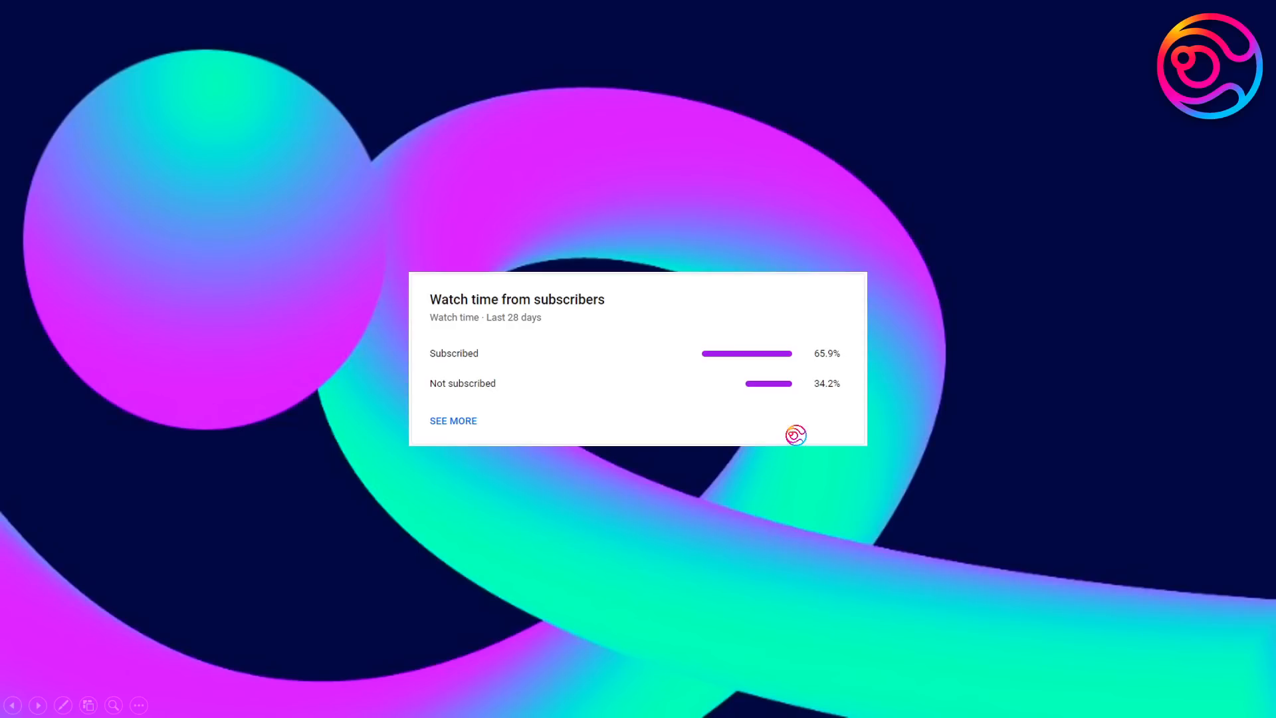
mouse_move(484, 373)
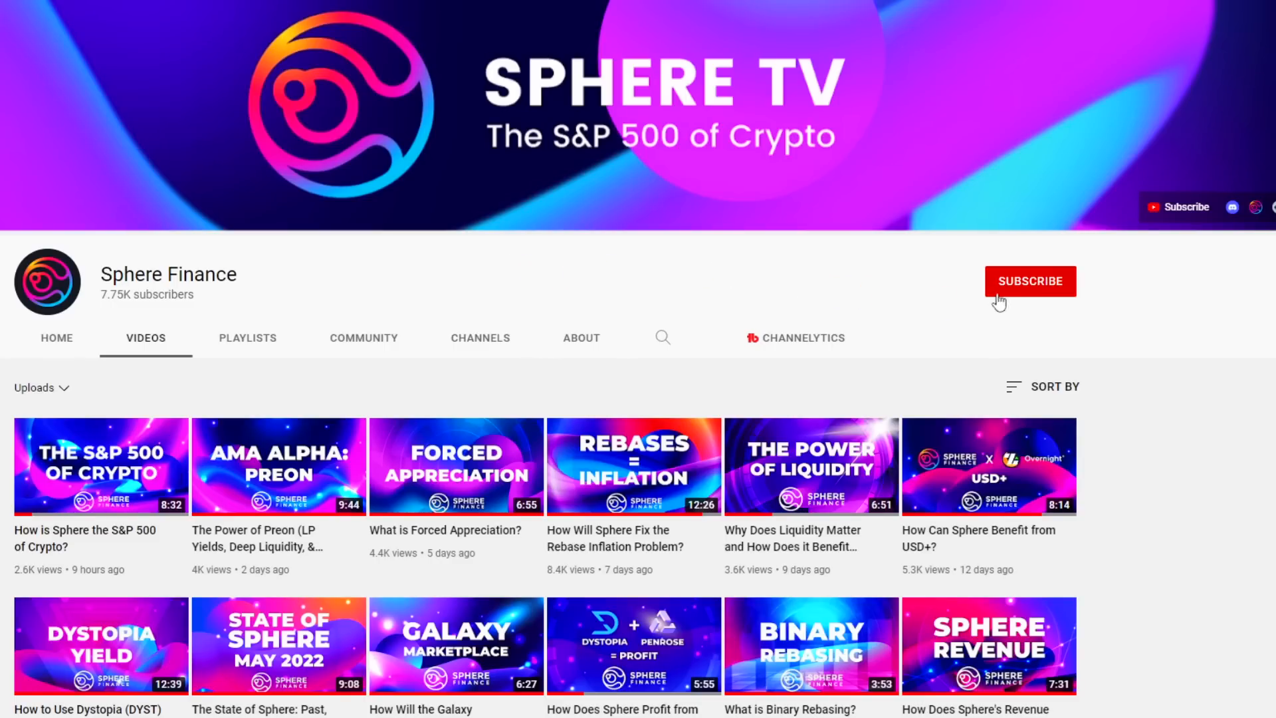
left_click(1029, 281)
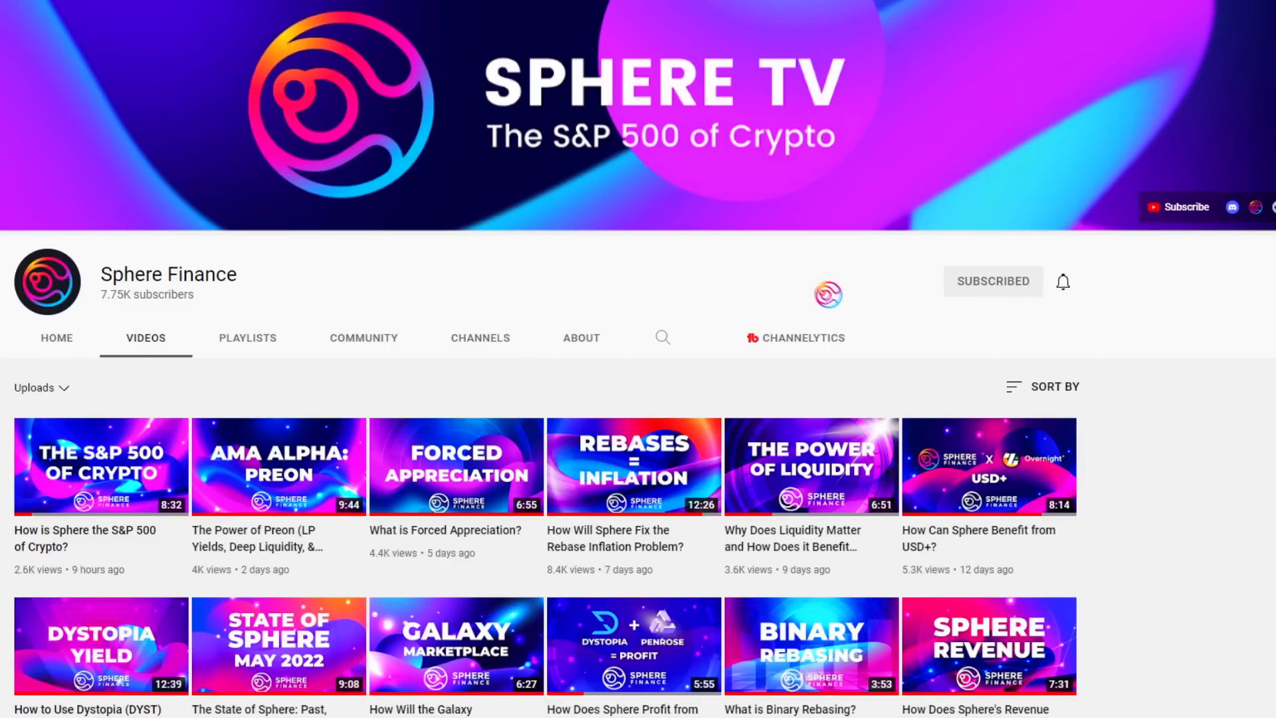
left_click(1063, 281)
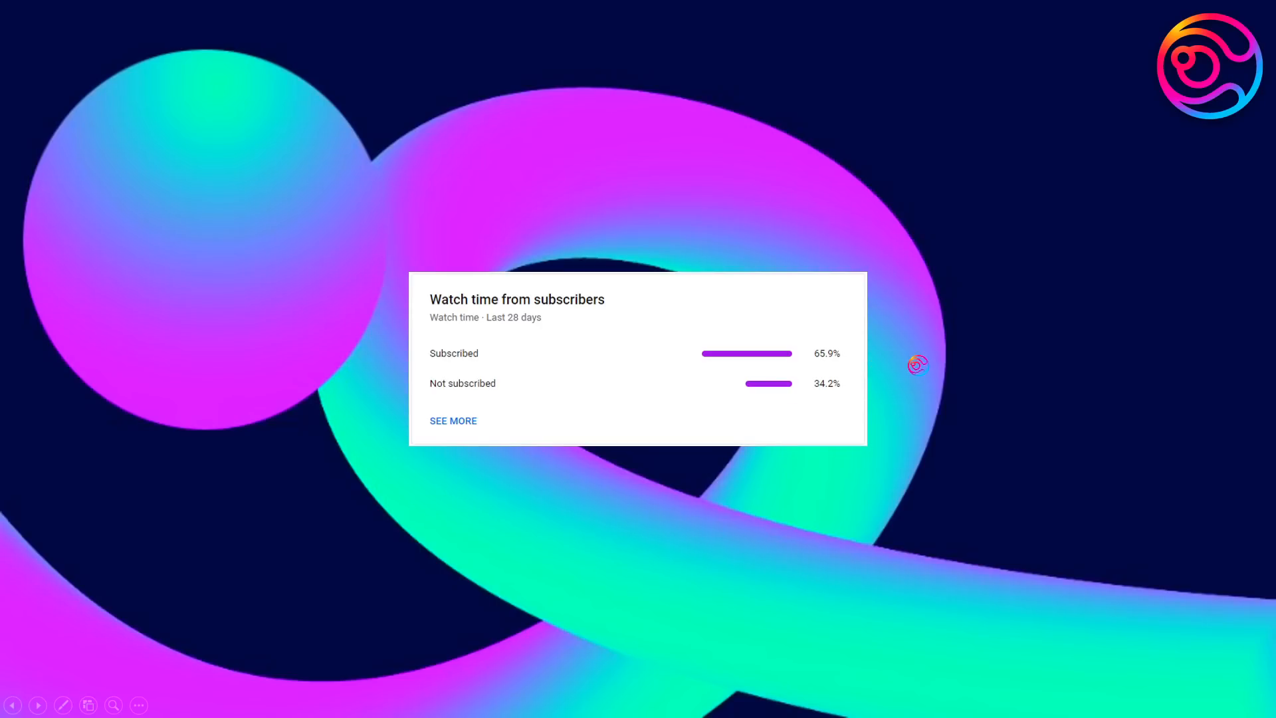
mouse_move(615, 342)
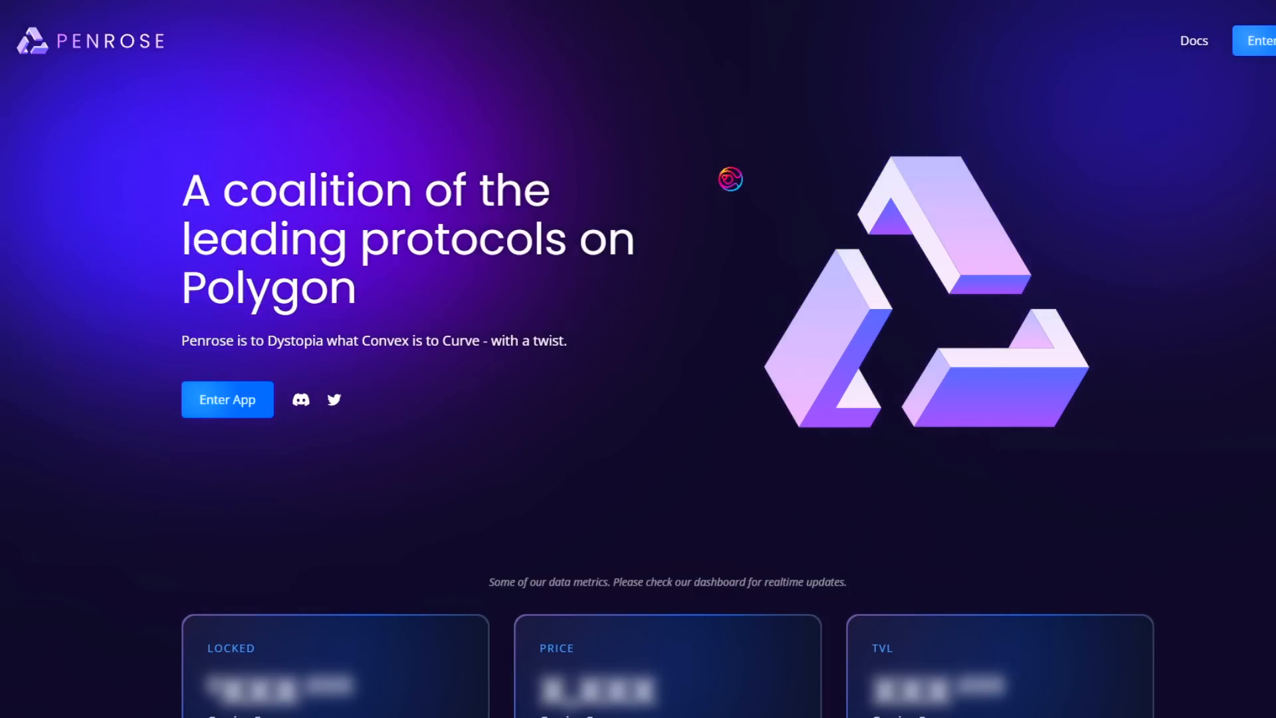
- Enter the Dystopia exchange app from the Penrose homepage
left_click(227, 399)
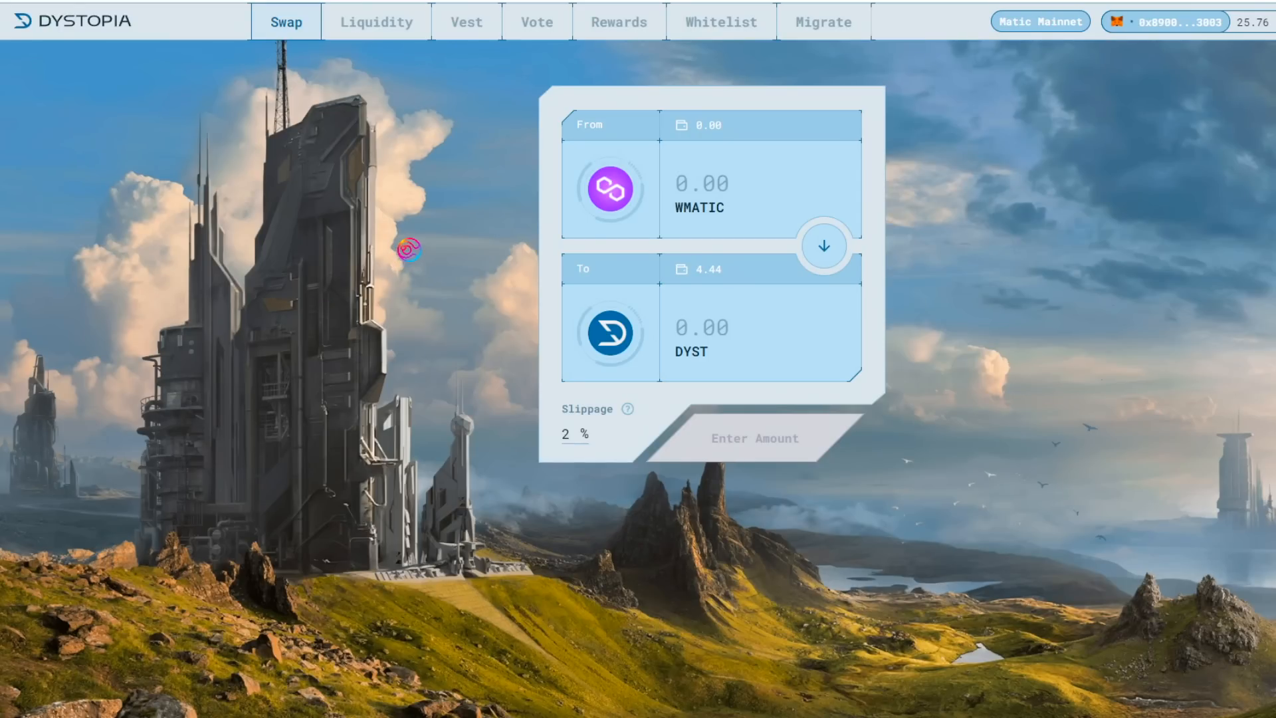
mouse_move(229, 122)
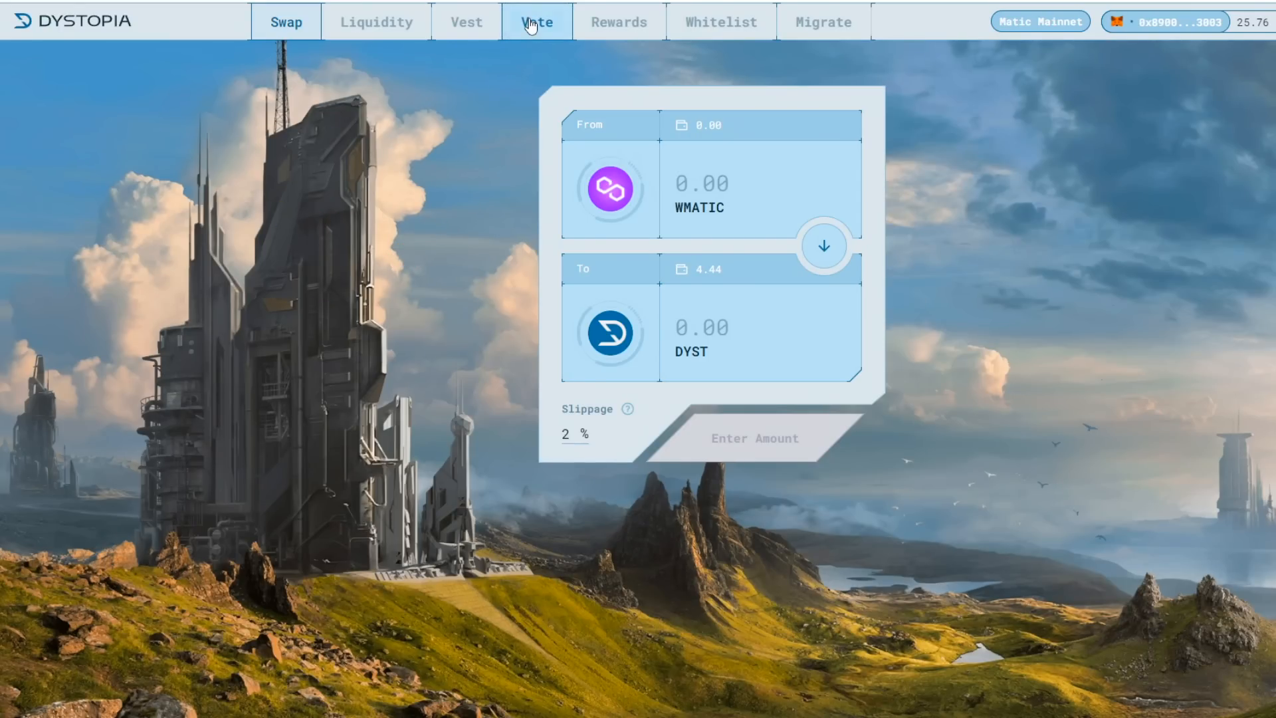
- Show Dystopia's Vote pool list scrolled down to the USD+/USDC stable pool
left_click(536, 22)
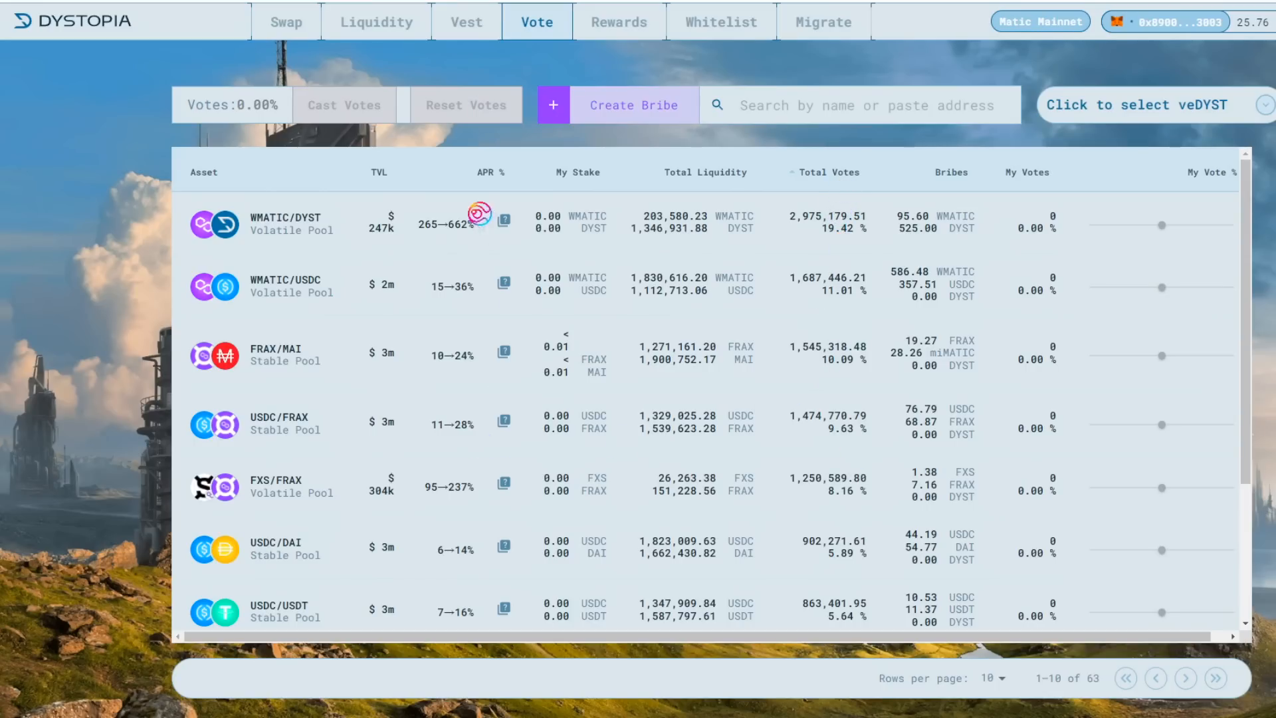
mouse_move(464, 347)
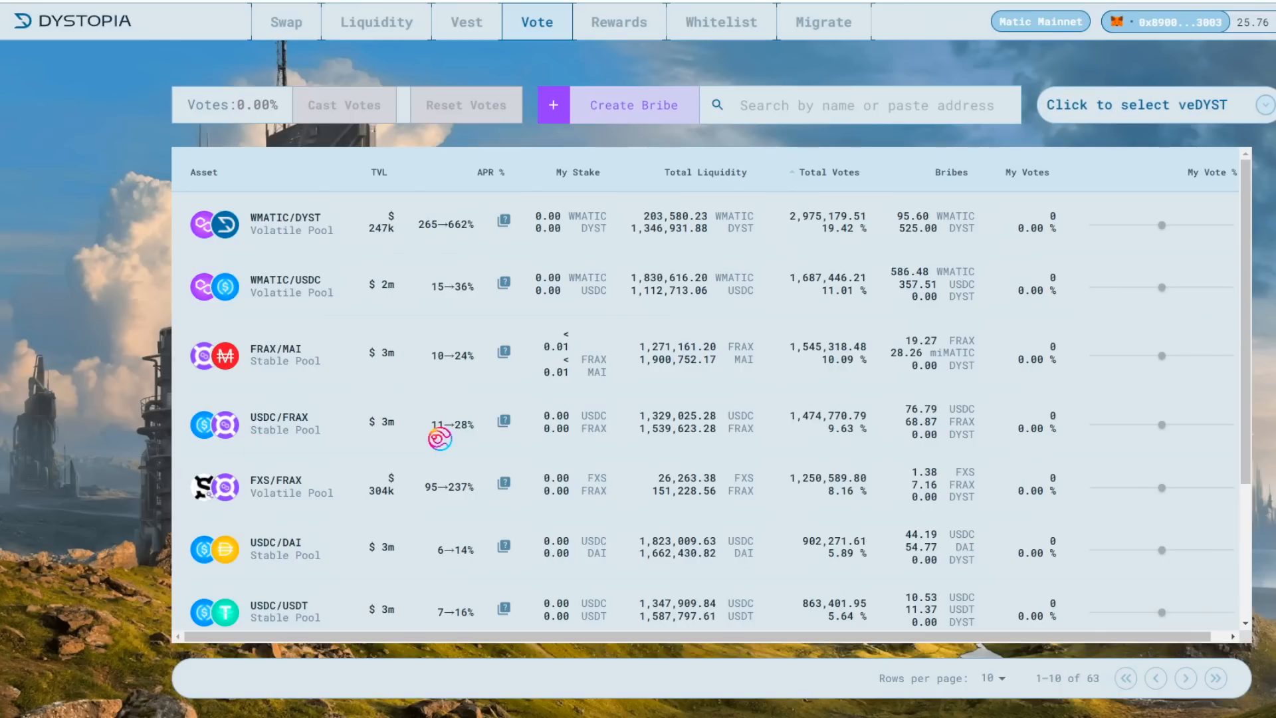
mouse_move(457, 418)
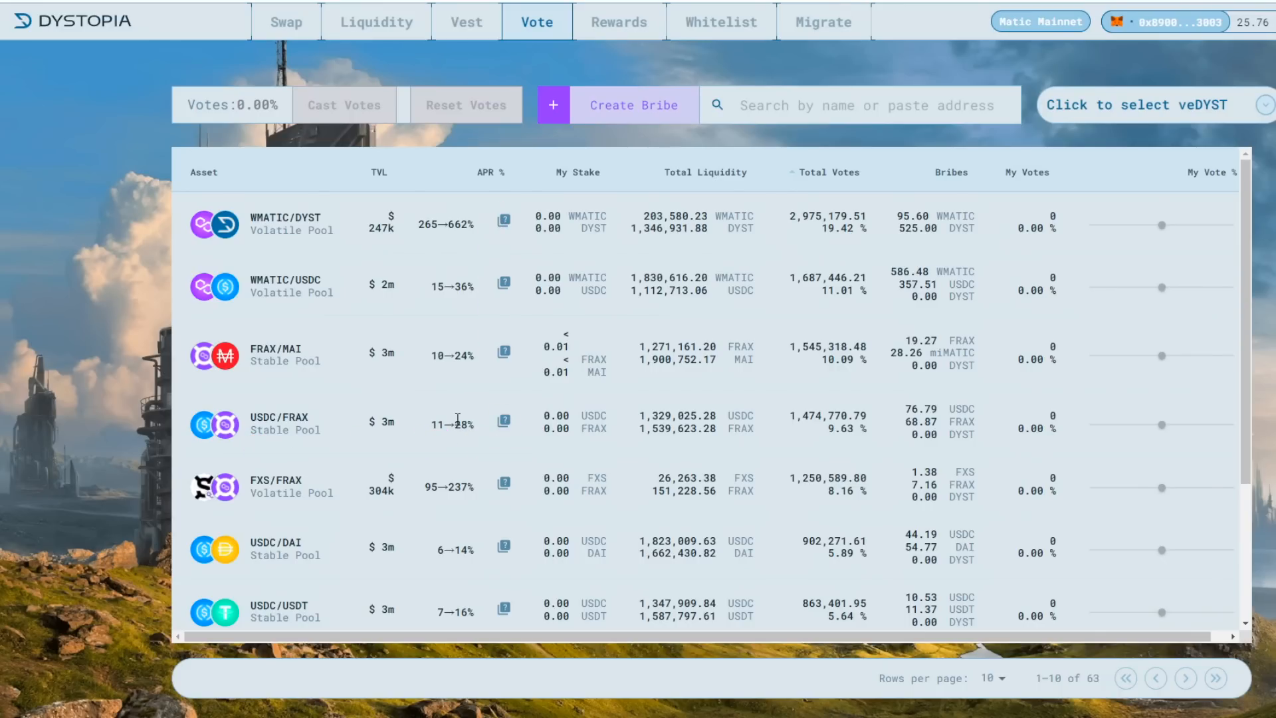
scroll("down", 3)
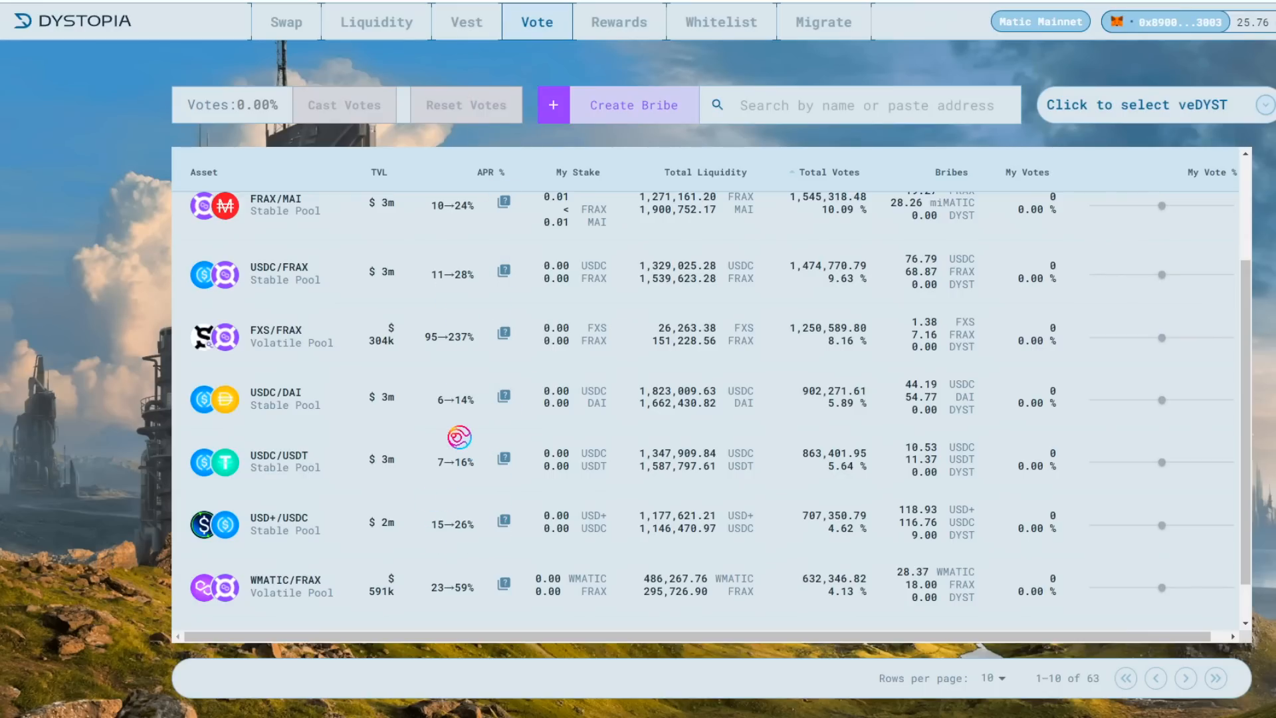
left_click(1185, 678)
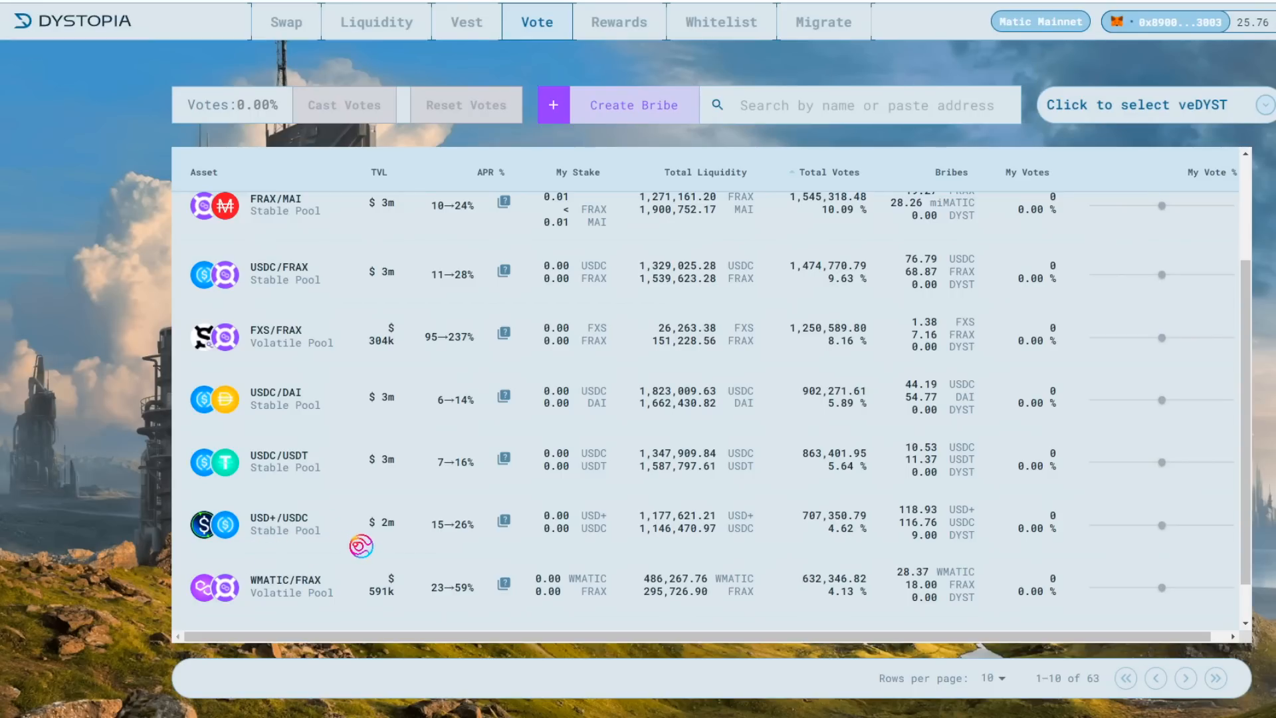
- Return to Dystopia's Swap page set to swap USDC for USD+
left_click(286, 22)
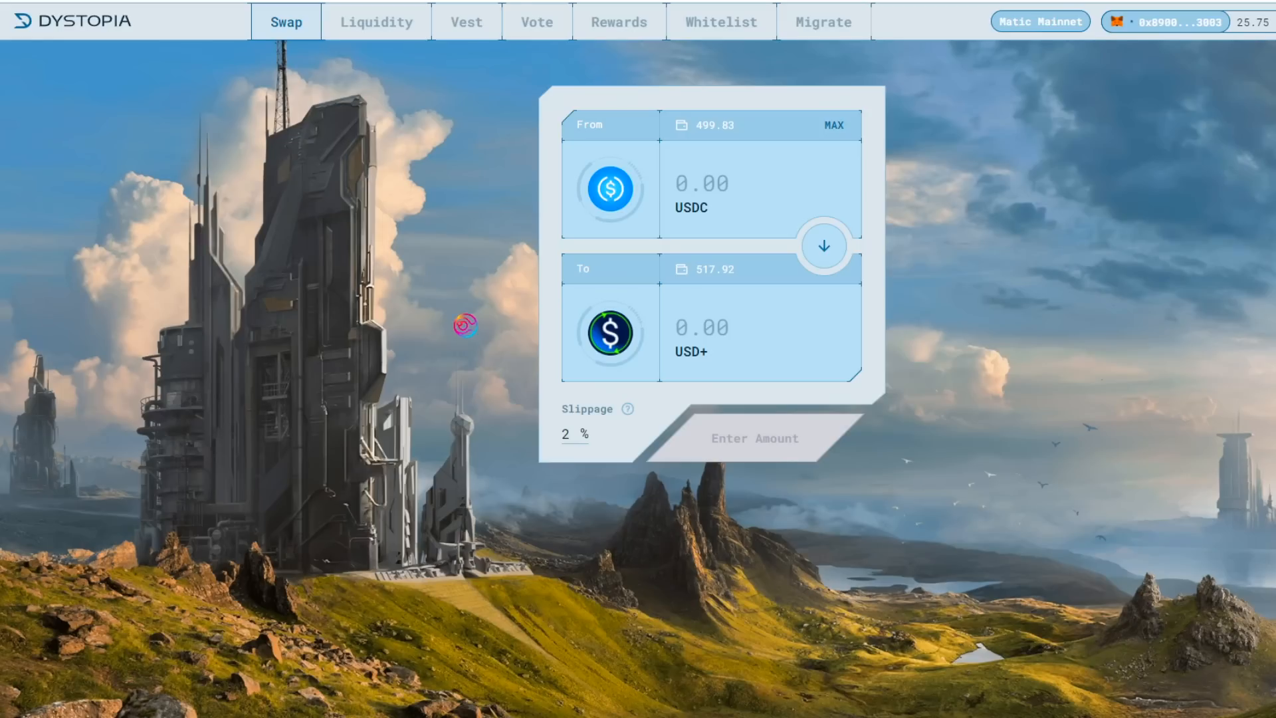
mouse_move(453, 306)
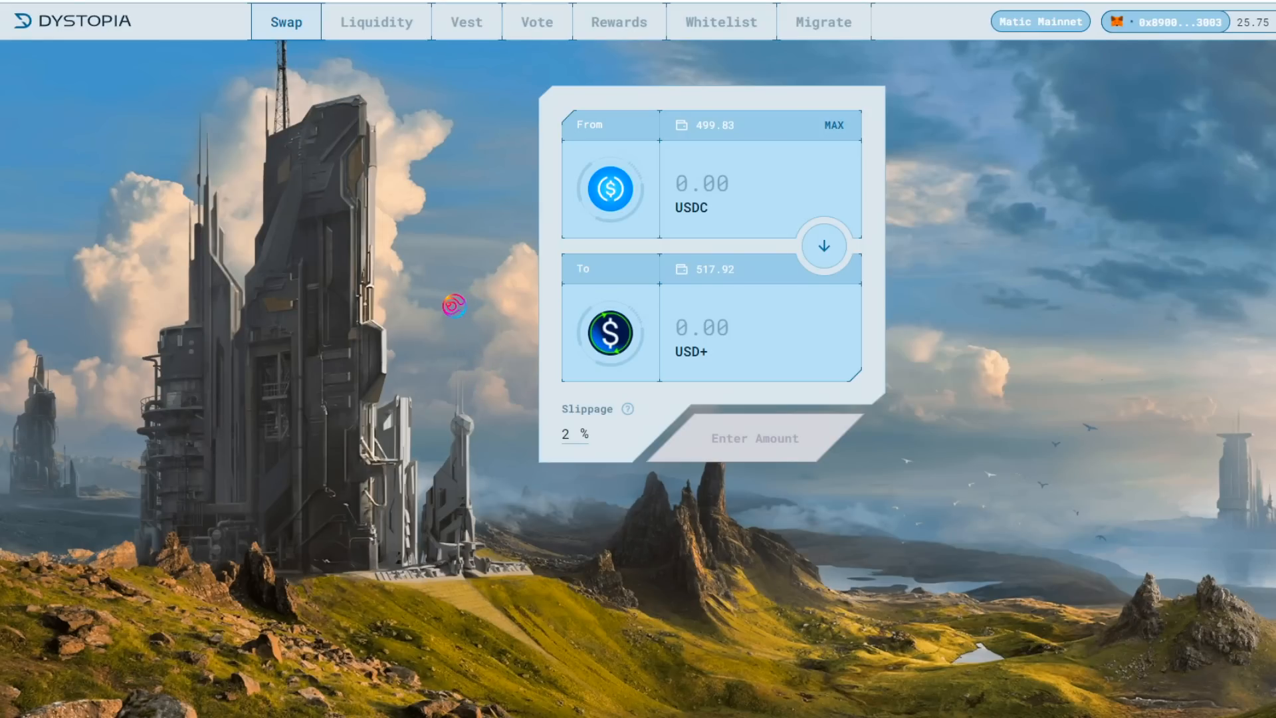
mouse_move(460, 326)
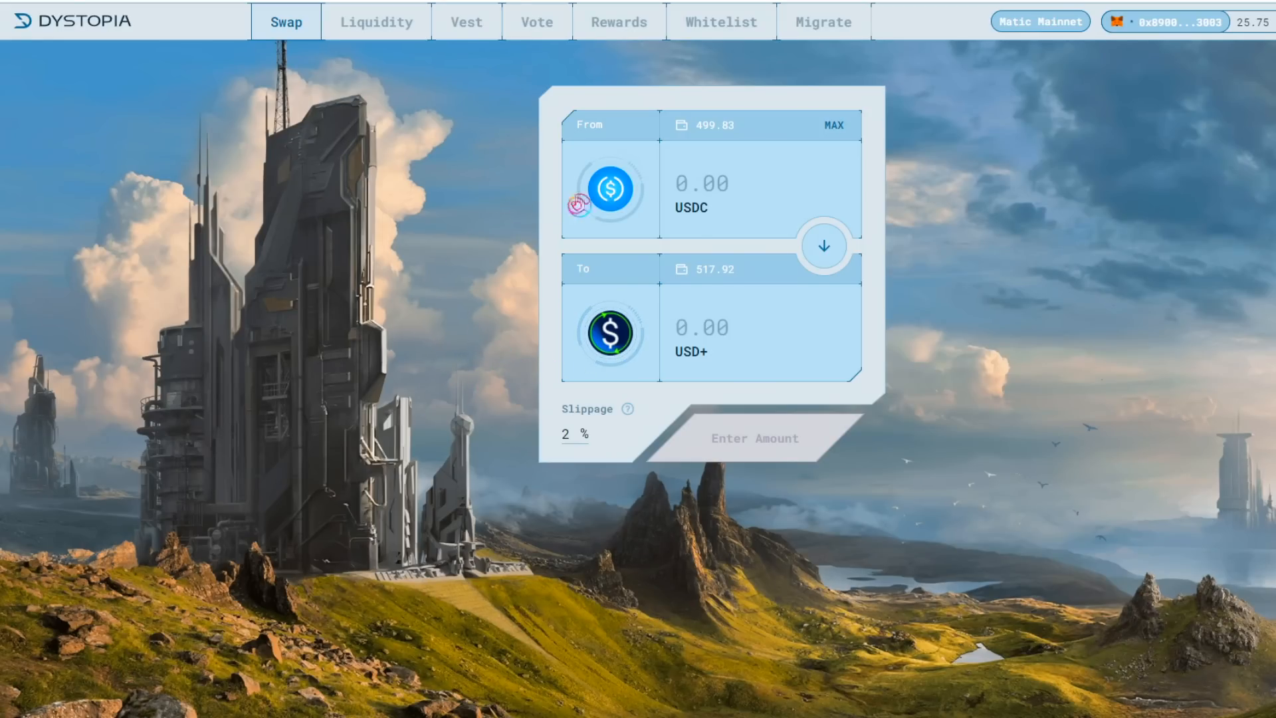
mouse_move(460, 366)
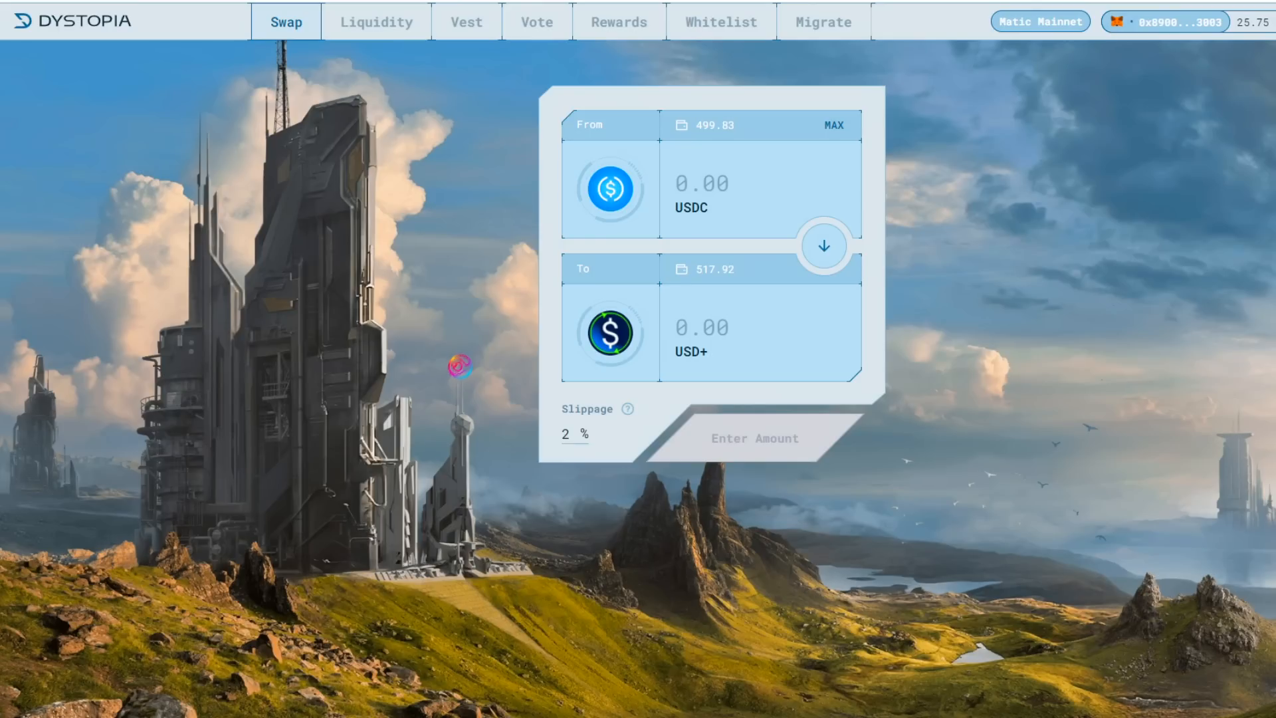
mouse_move(492, 237)
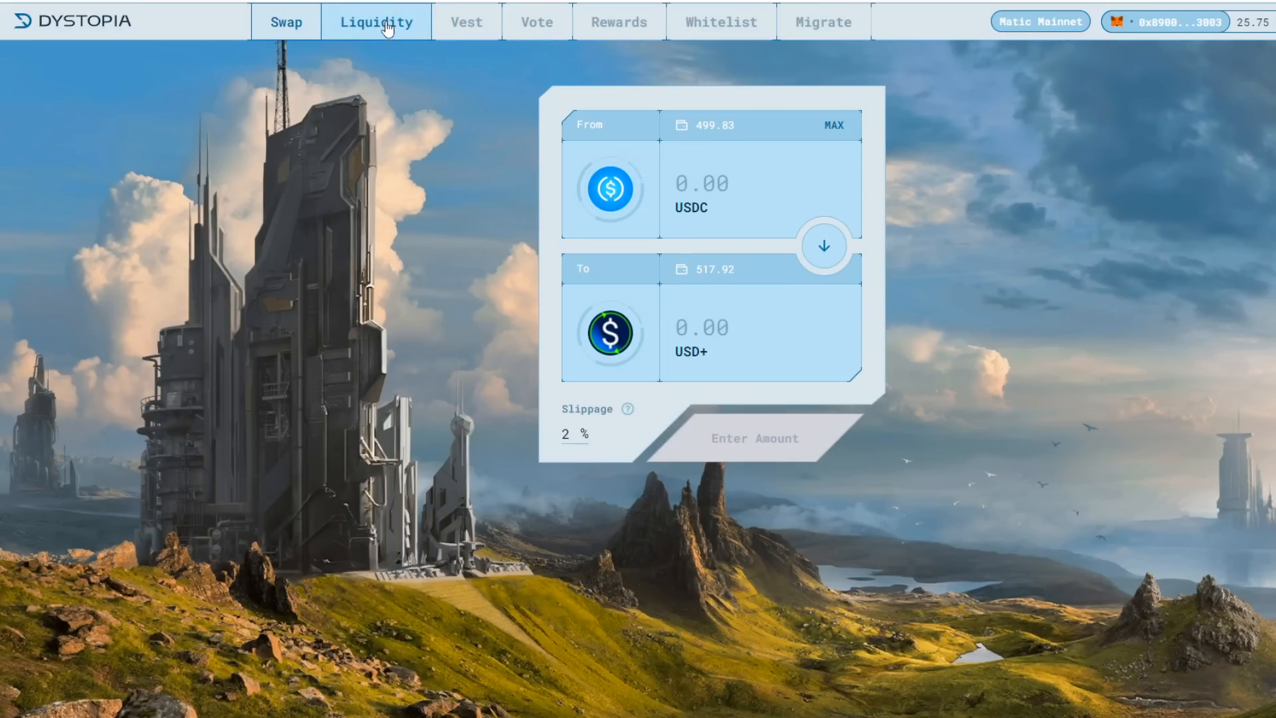
- Show Dystopia's Liquidity pool list filtered by 'usd+'
left_click(376, 21)
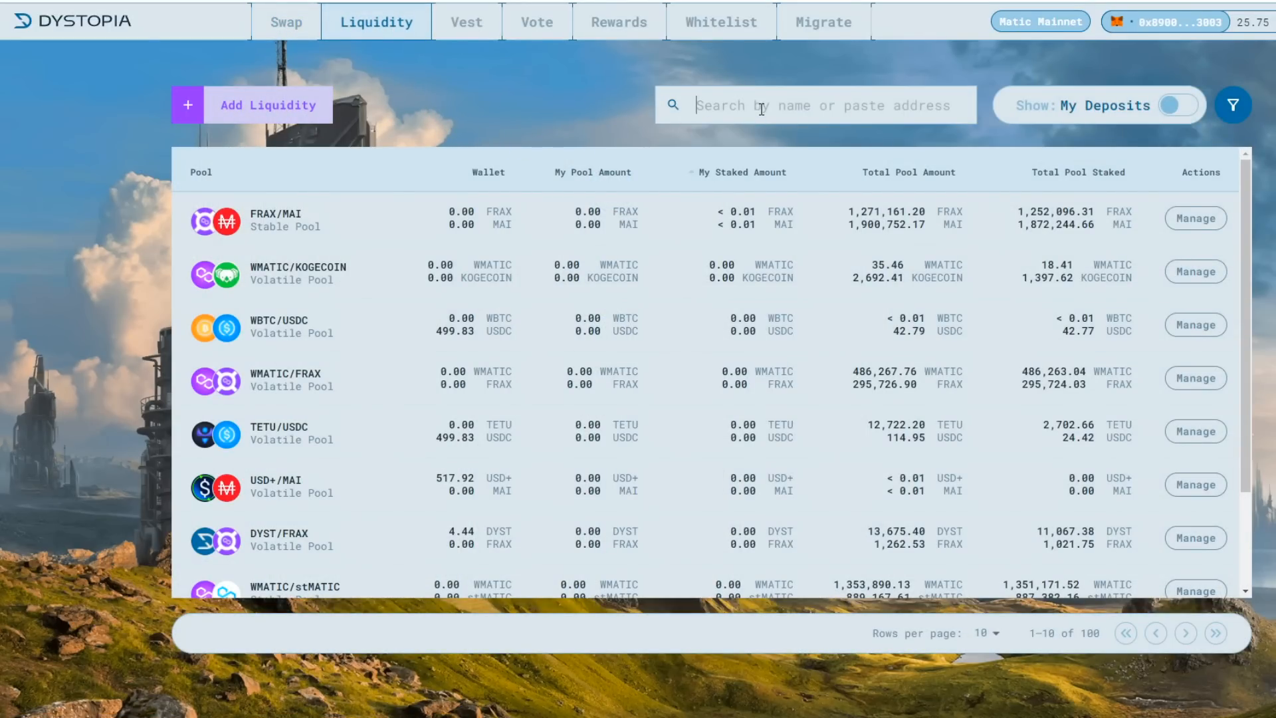
type("usd+")
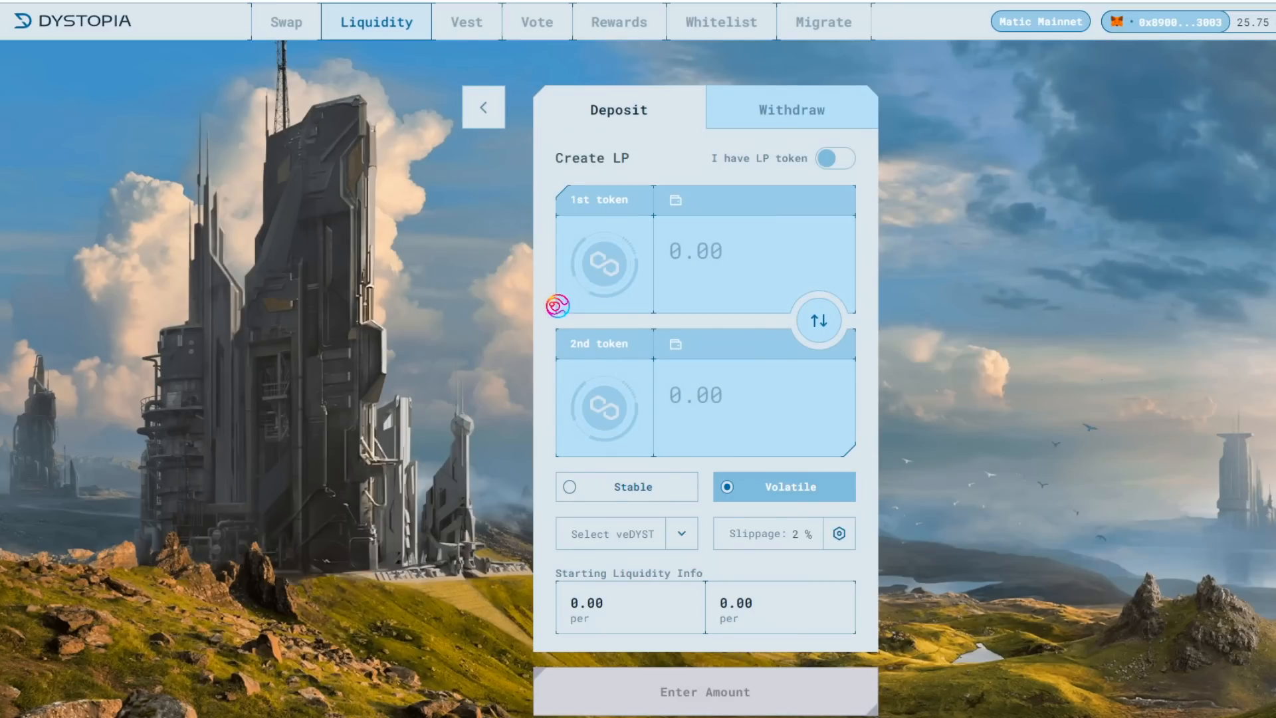
mouse_move(880, 230)
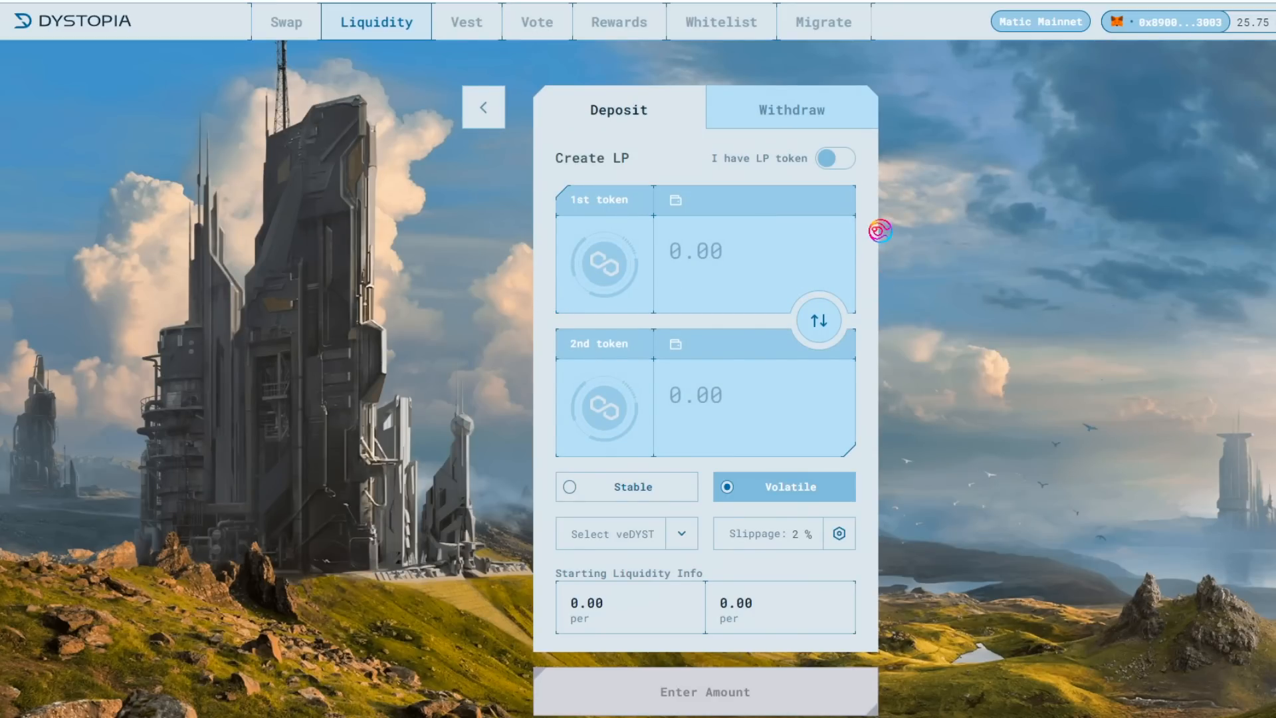
mouse_move(920, 299)
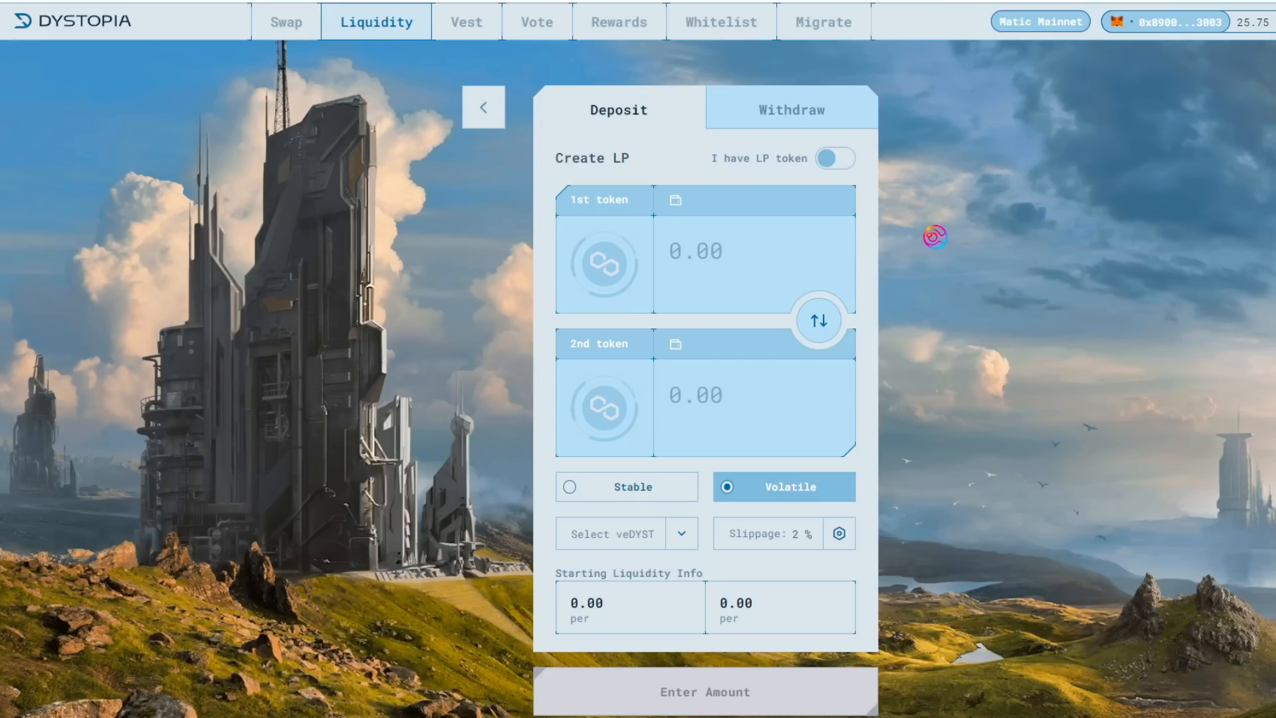
mouse_move(867, 208)
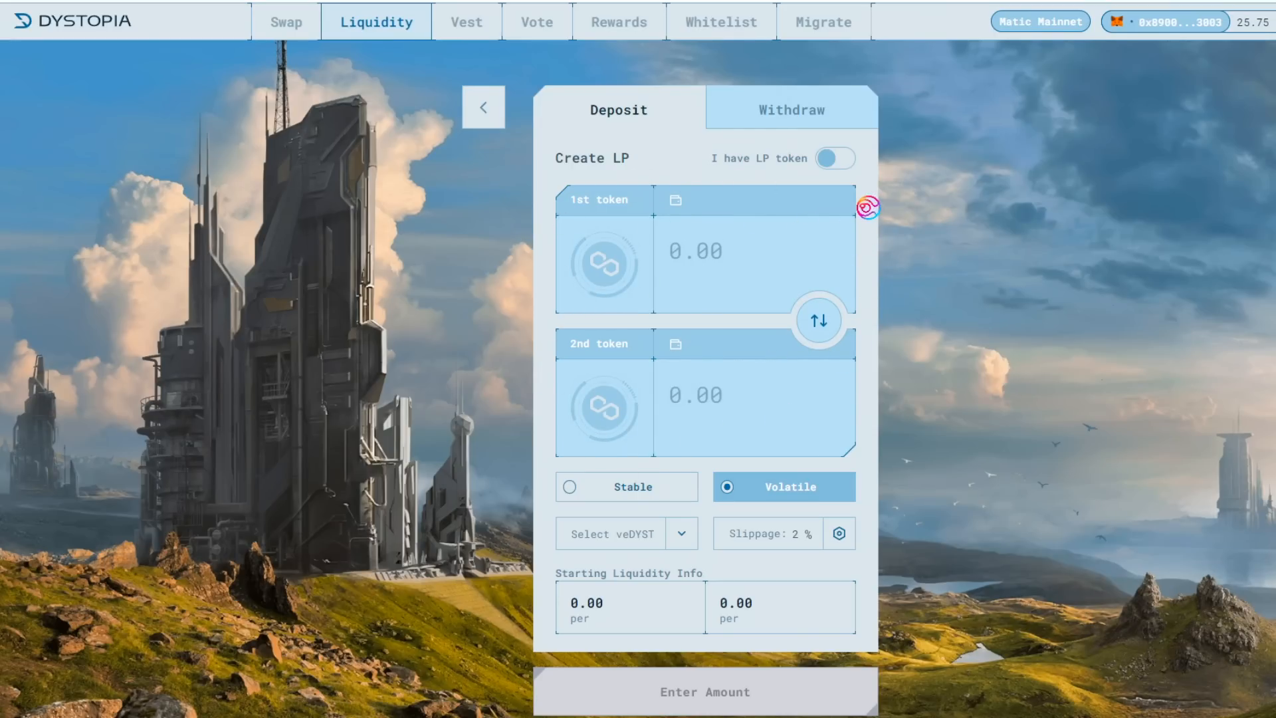
- Keep the Create LP mode for a stable USD+/USDC deposit of 512.446495 USD+ and 499 USDC
left_click(841, 158)
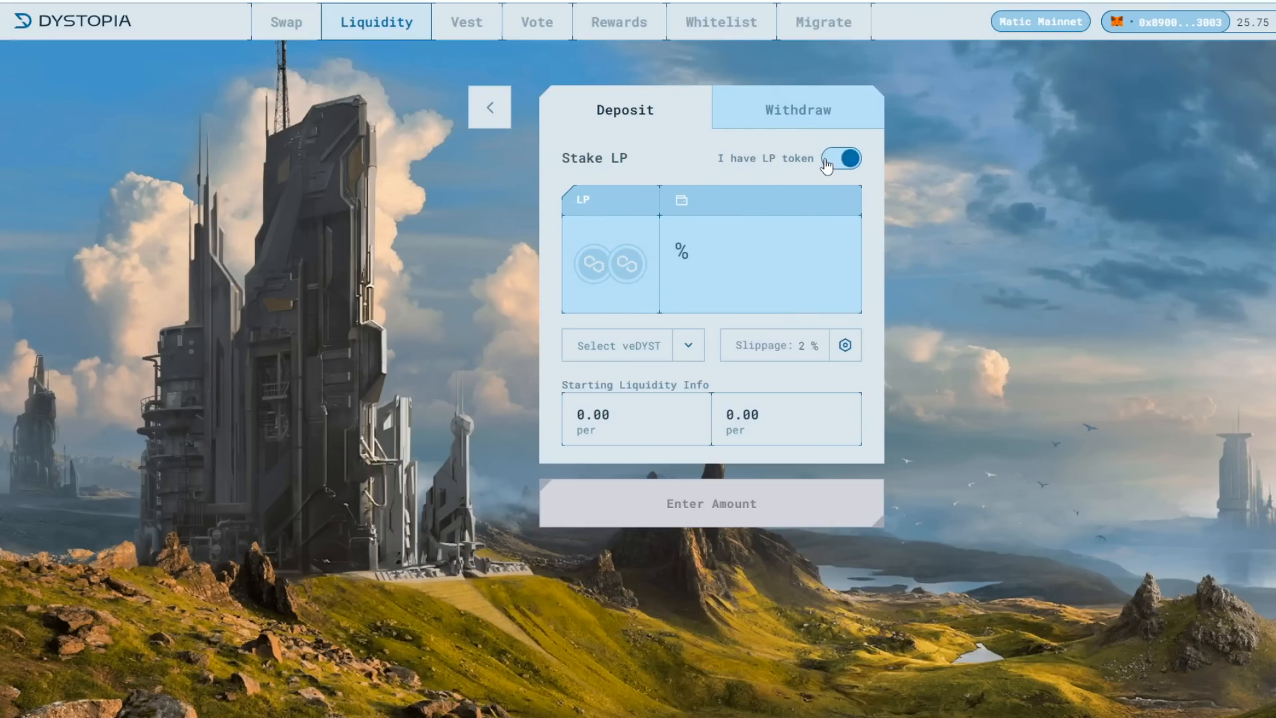
left_click(842, 159)
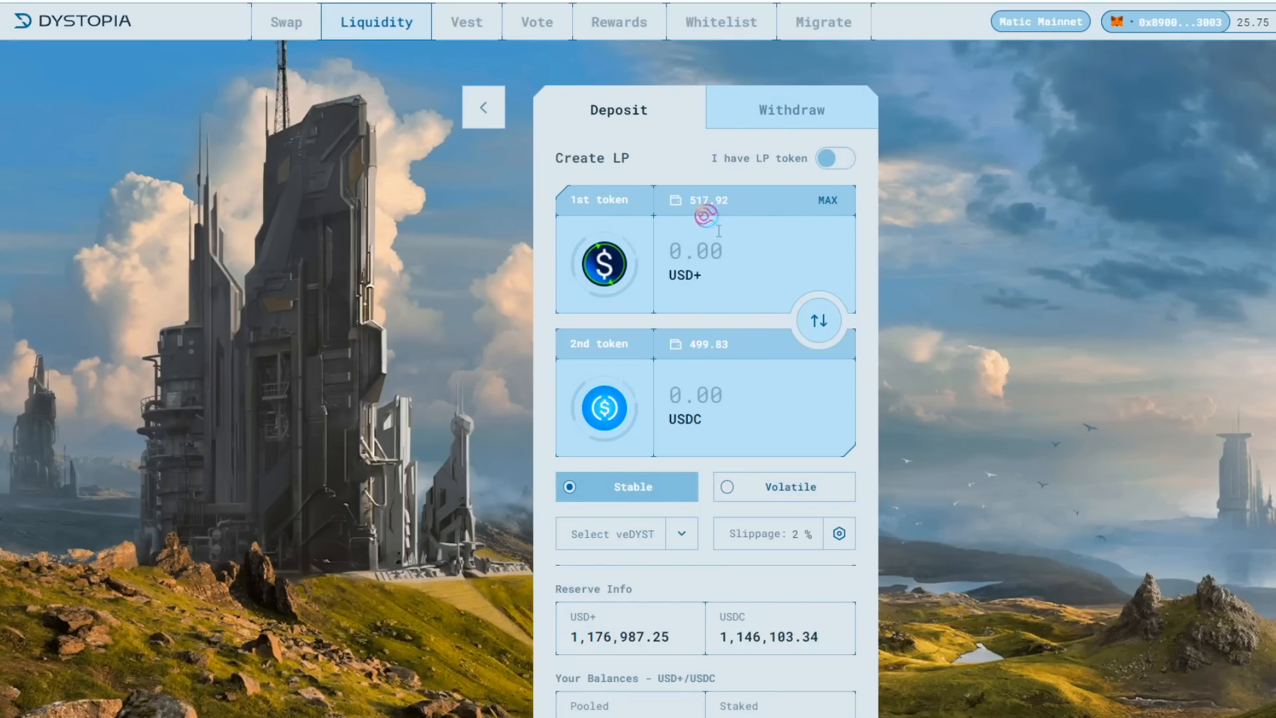
mouse_move(438, 364)
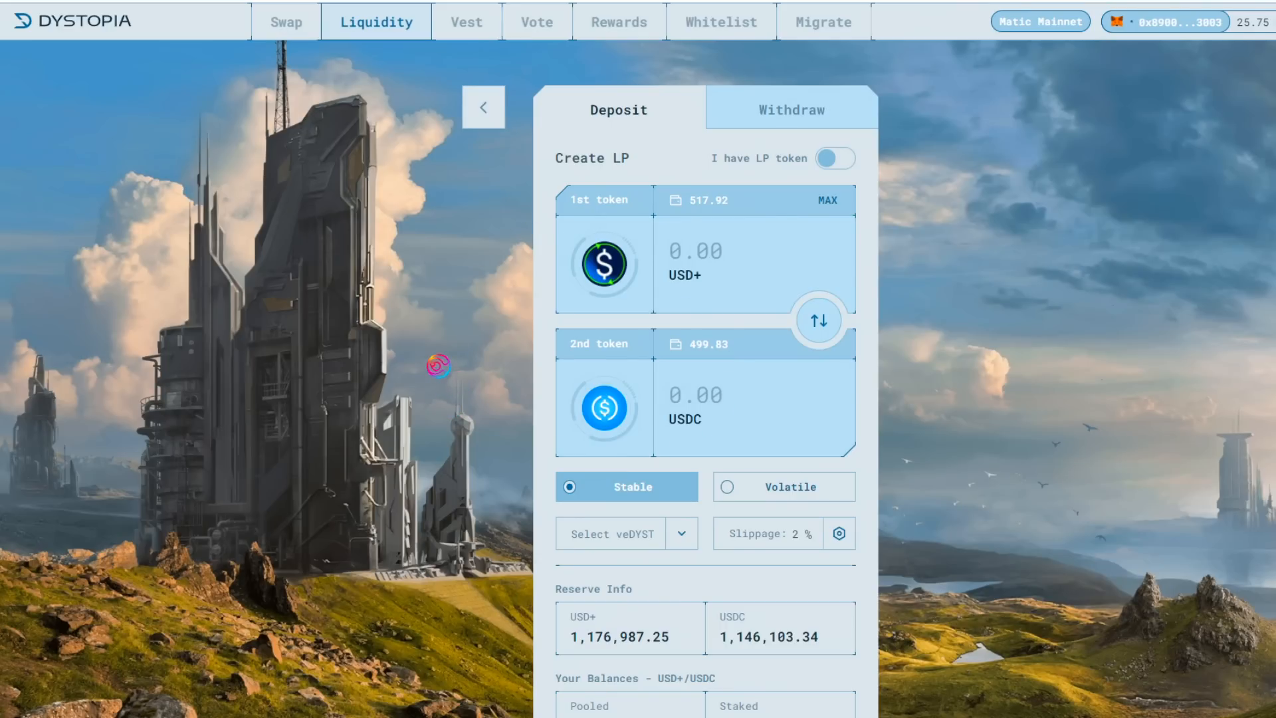
mouse_move(742, 293)
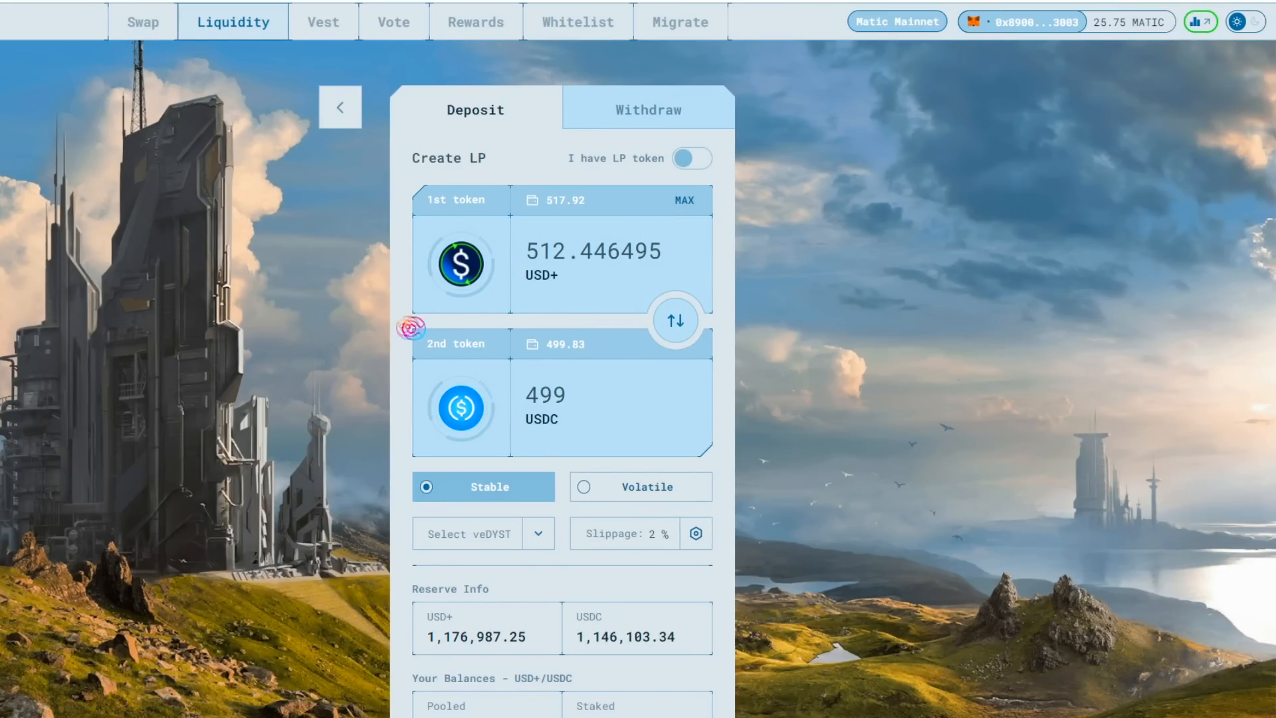
scroll("down", 3)
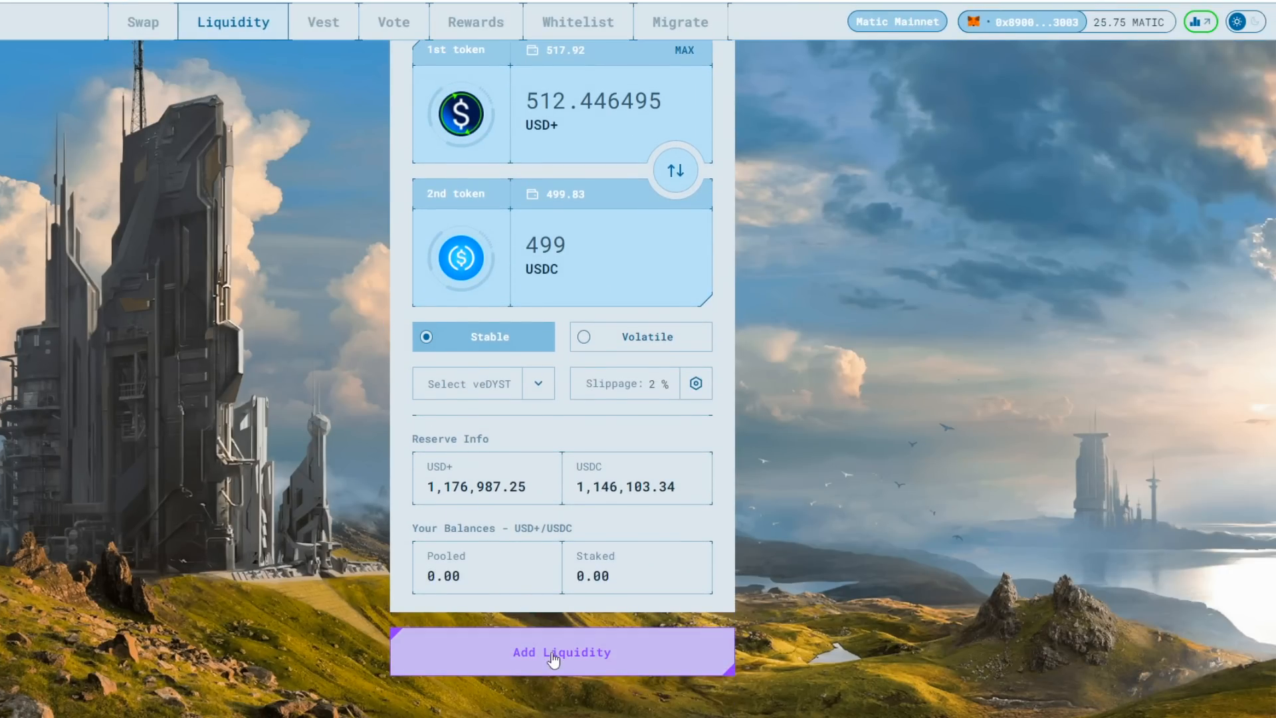
- Submit the USD+/USDC liquidity deposit and confirm it in MetaMask
left_click(561, 651)
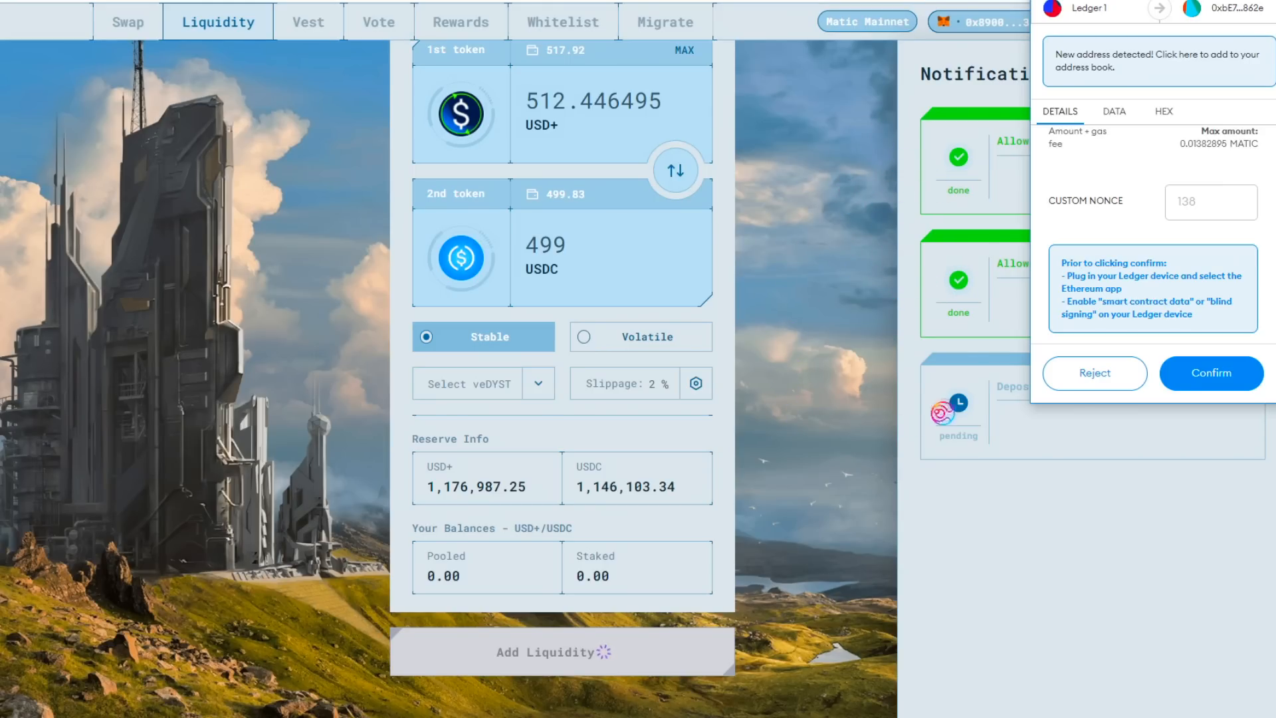
left_click(1210, 373)
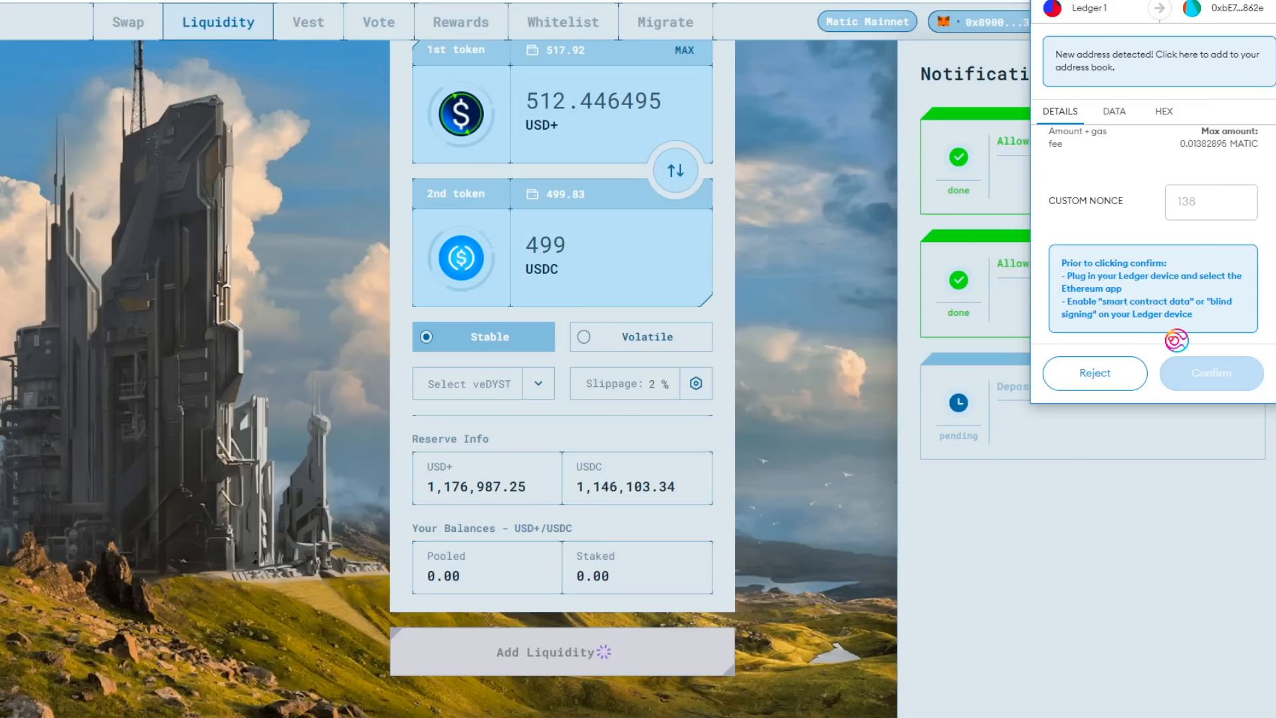
left_click(1210, 373)
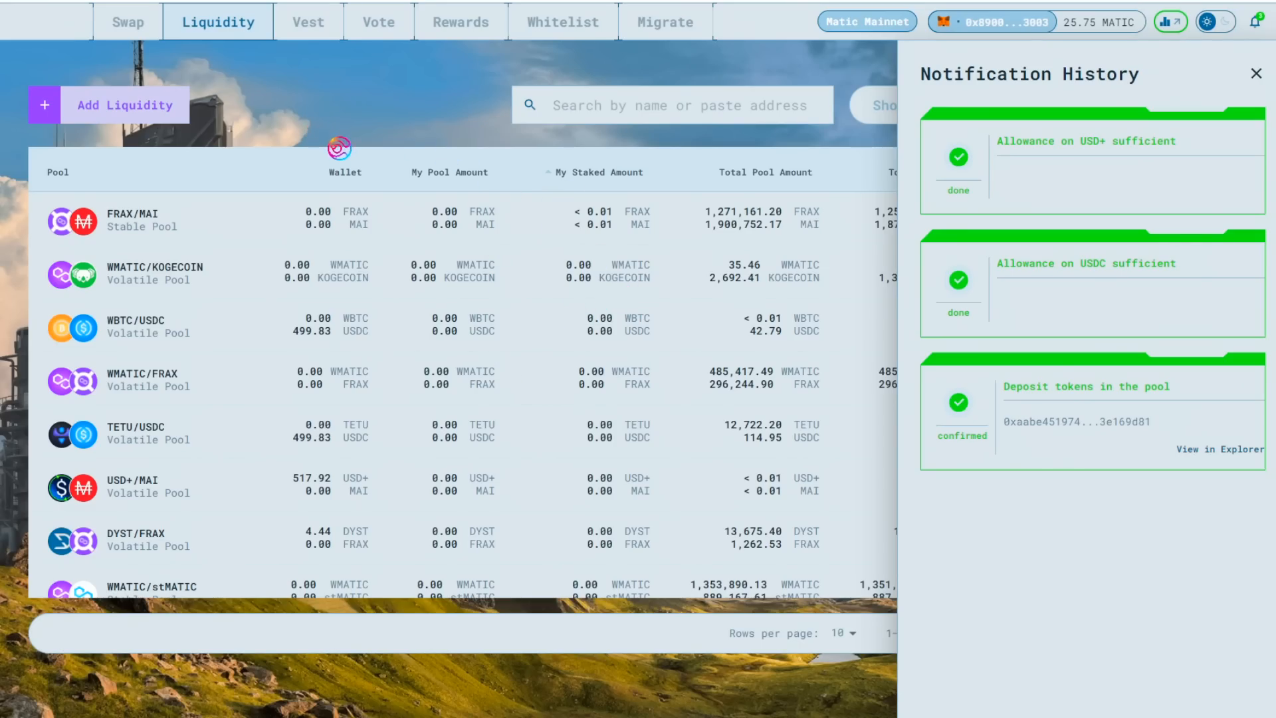
- Manage the stable USD+/USDC pool with 'I have LP token' switched on
type("usd+")
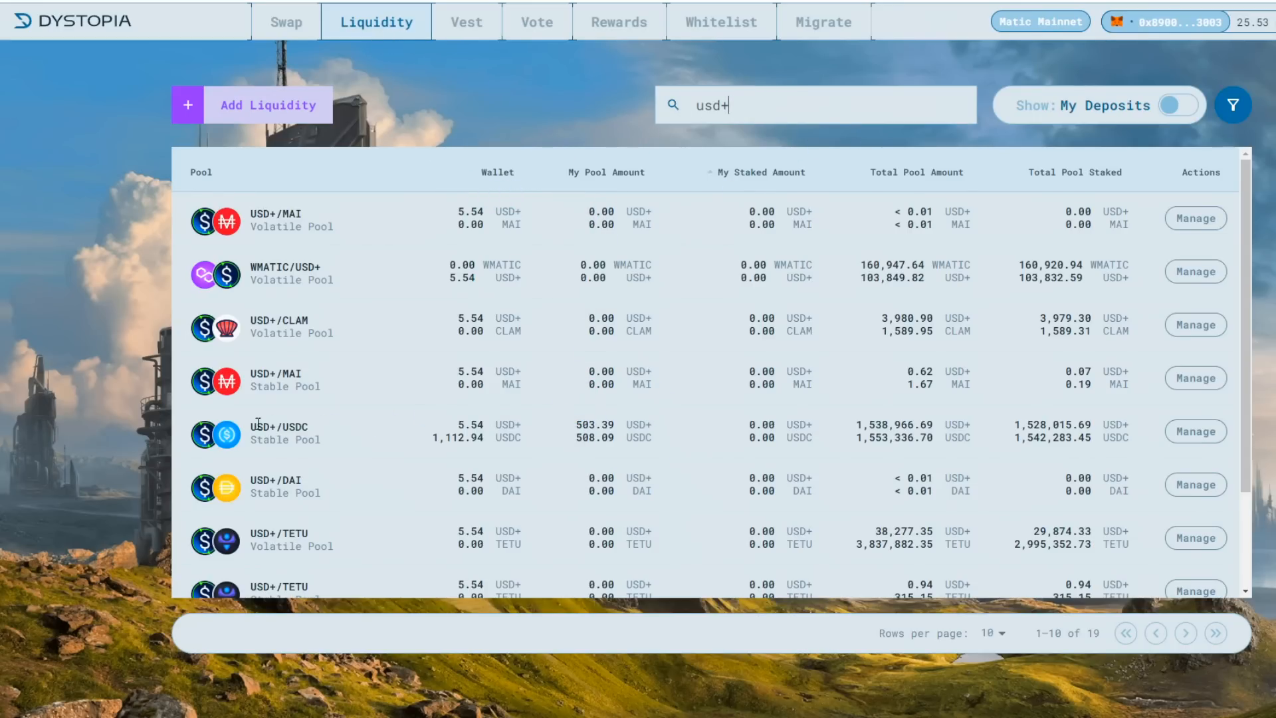
left_click(1194, 431)
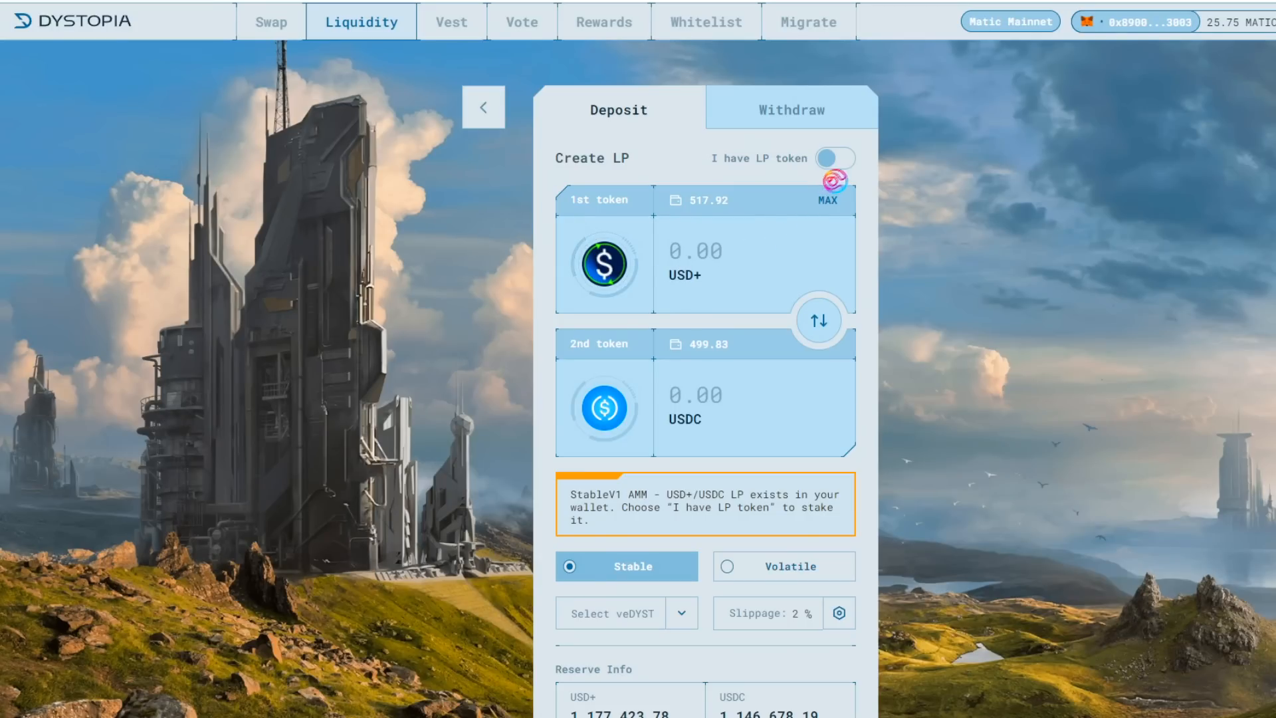
left_click(840, 158)
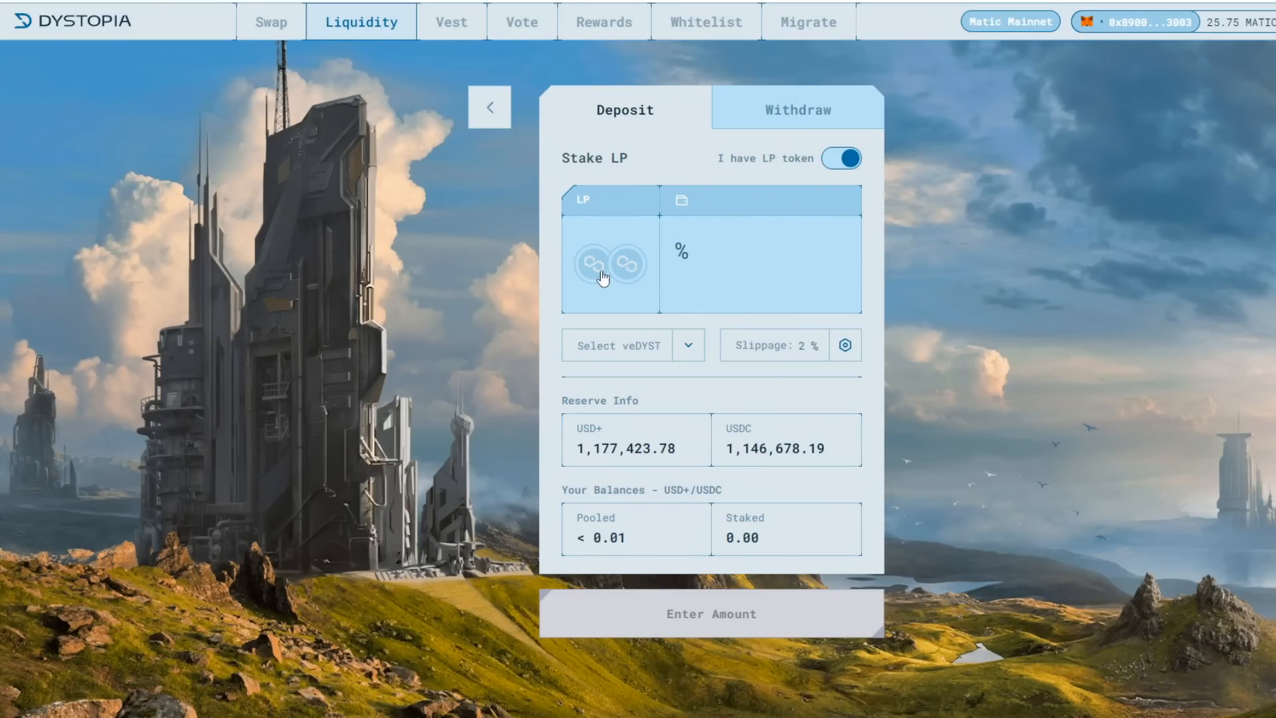
- Leave the Stake LP form for the Penrose homepage
left_click(610, 264)
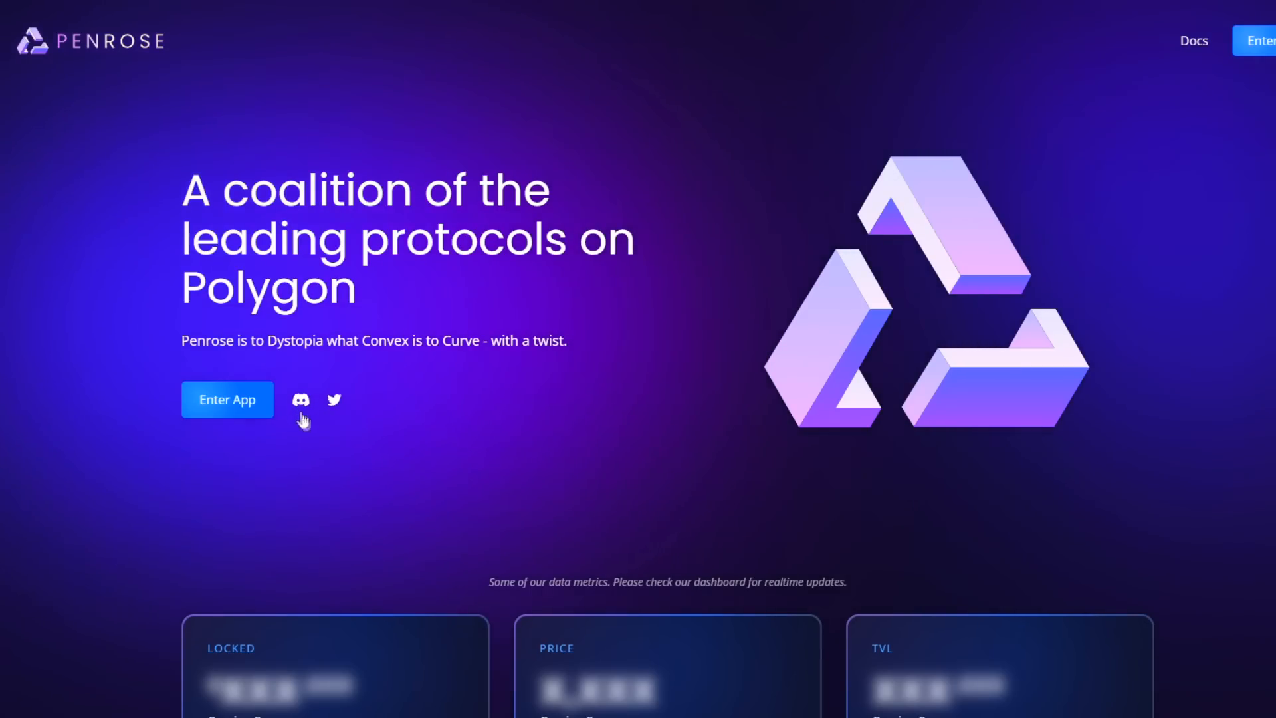
- Enter the Penrose app and filter the Stake LP list by 'usd'
left_click(227, 399)
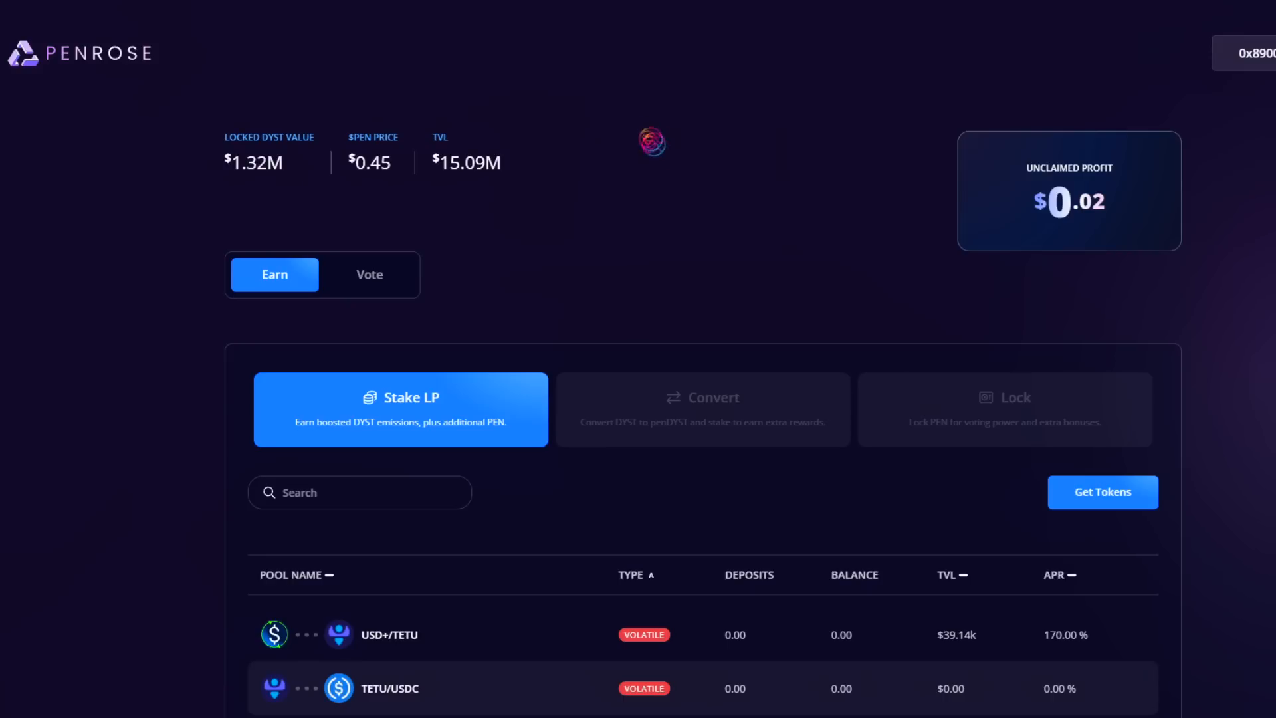
scroll("down", 3)
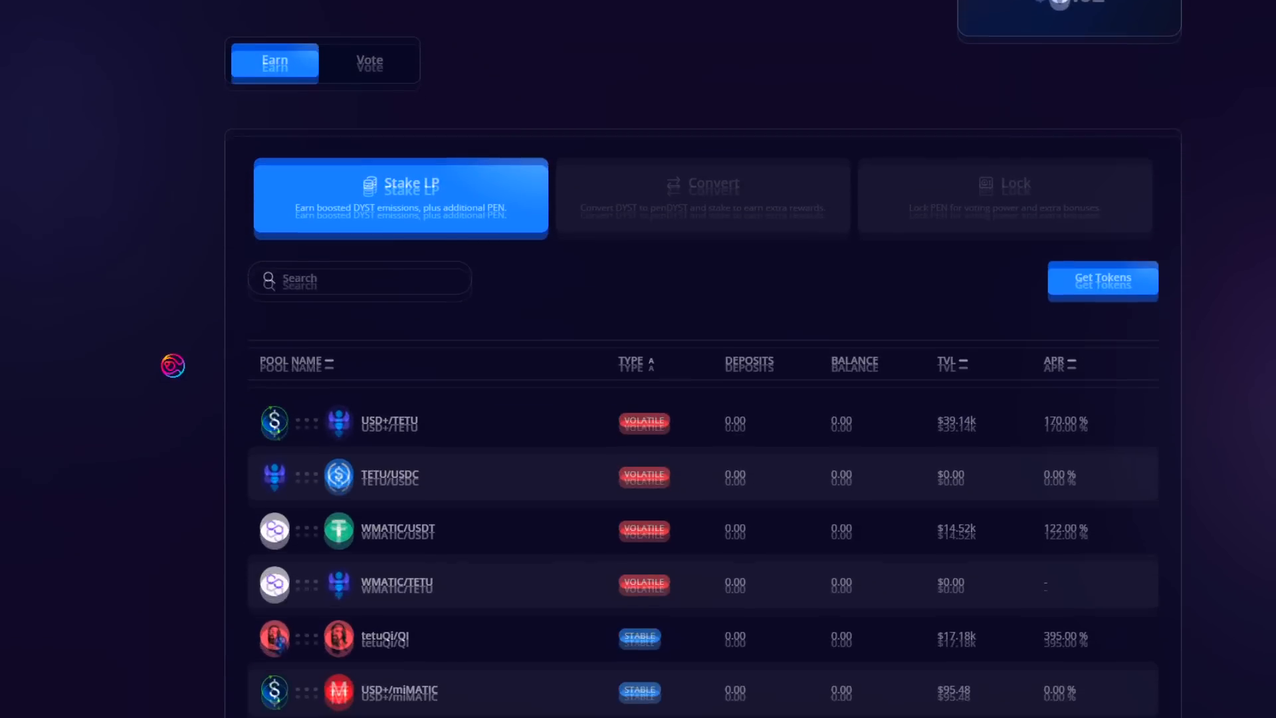
scroll("down", 3)
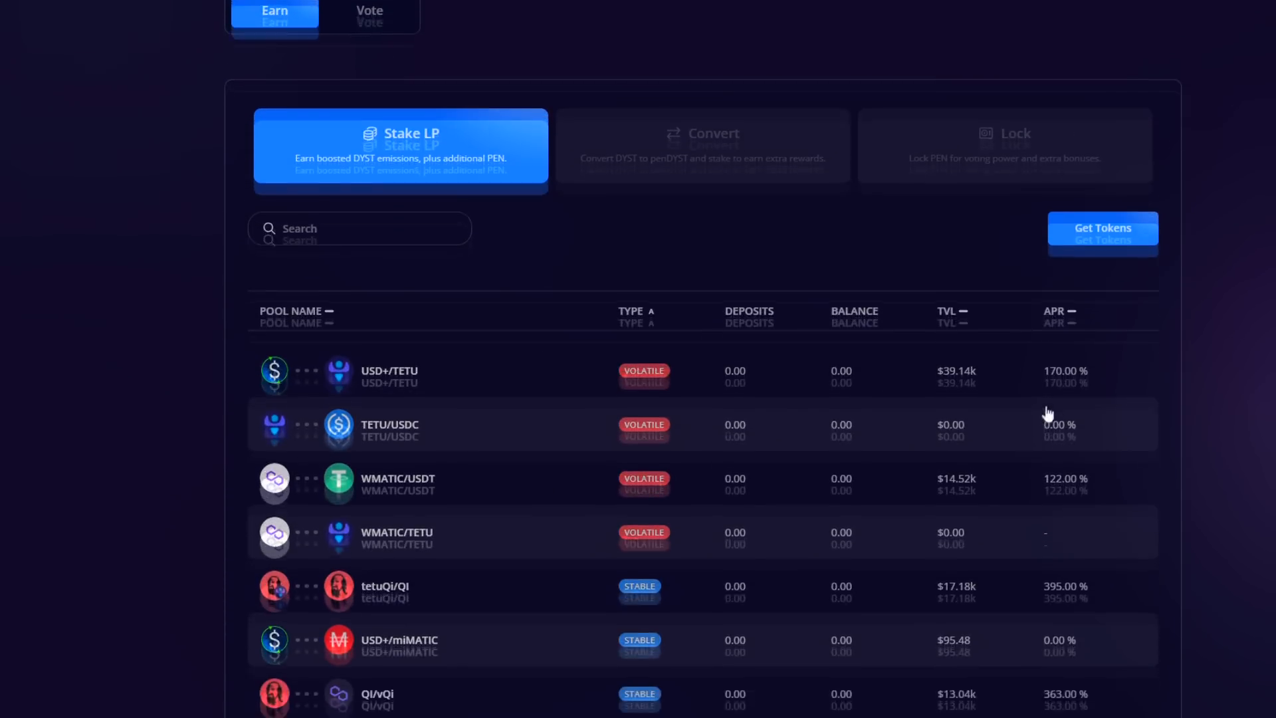
scroll("down", 3)
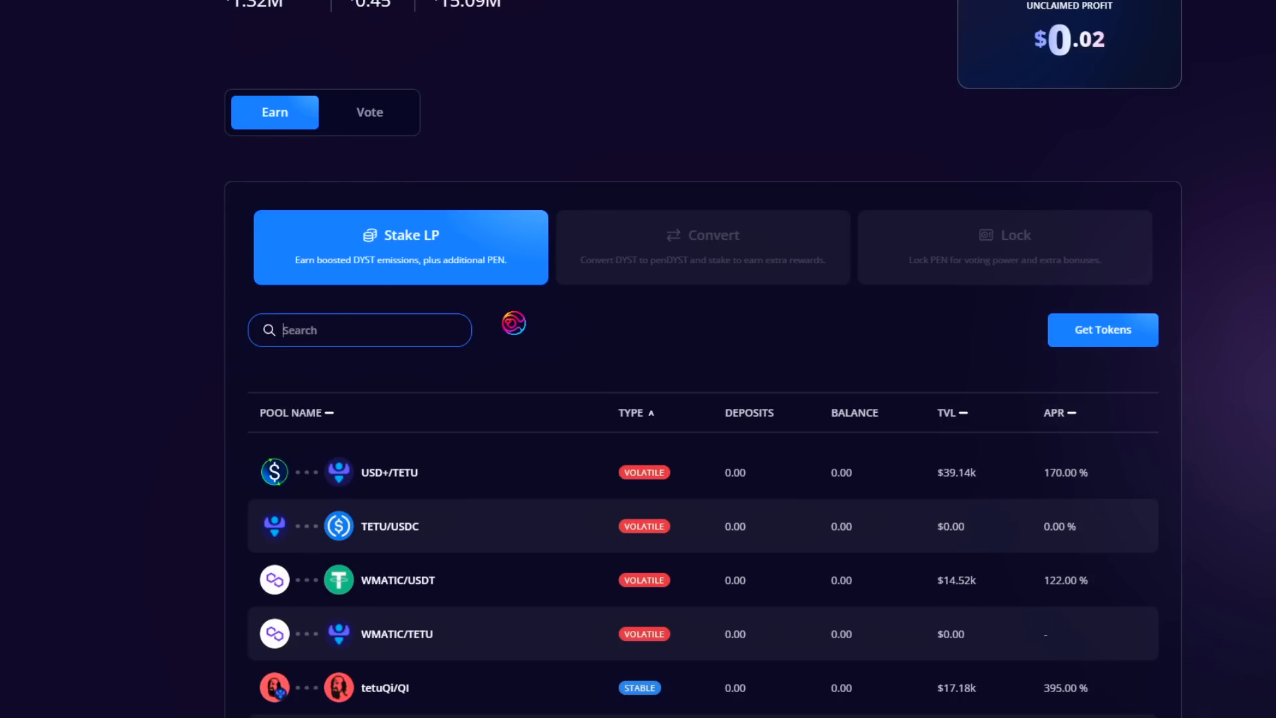
type("usd+")
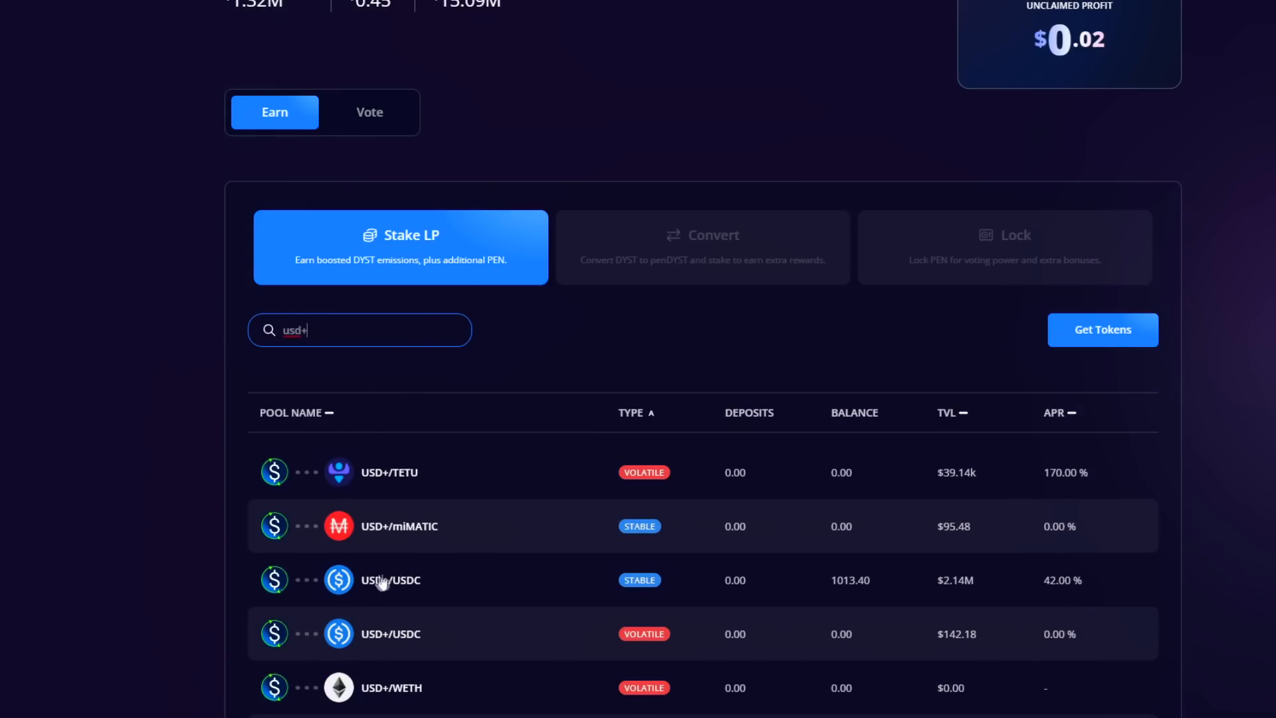
mouse_move(595, 590)
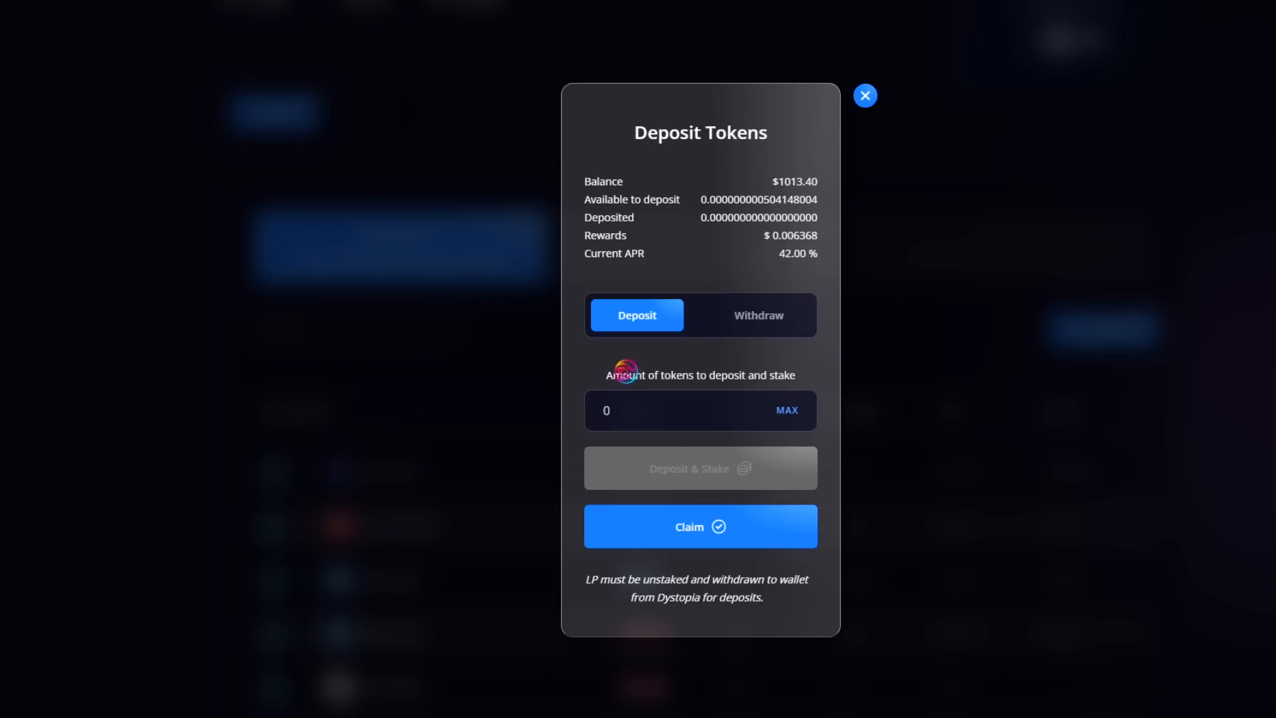
- Deposit and stake the full available USD+/USDC LP amount, then close the deposit window
left_click(785, 411)
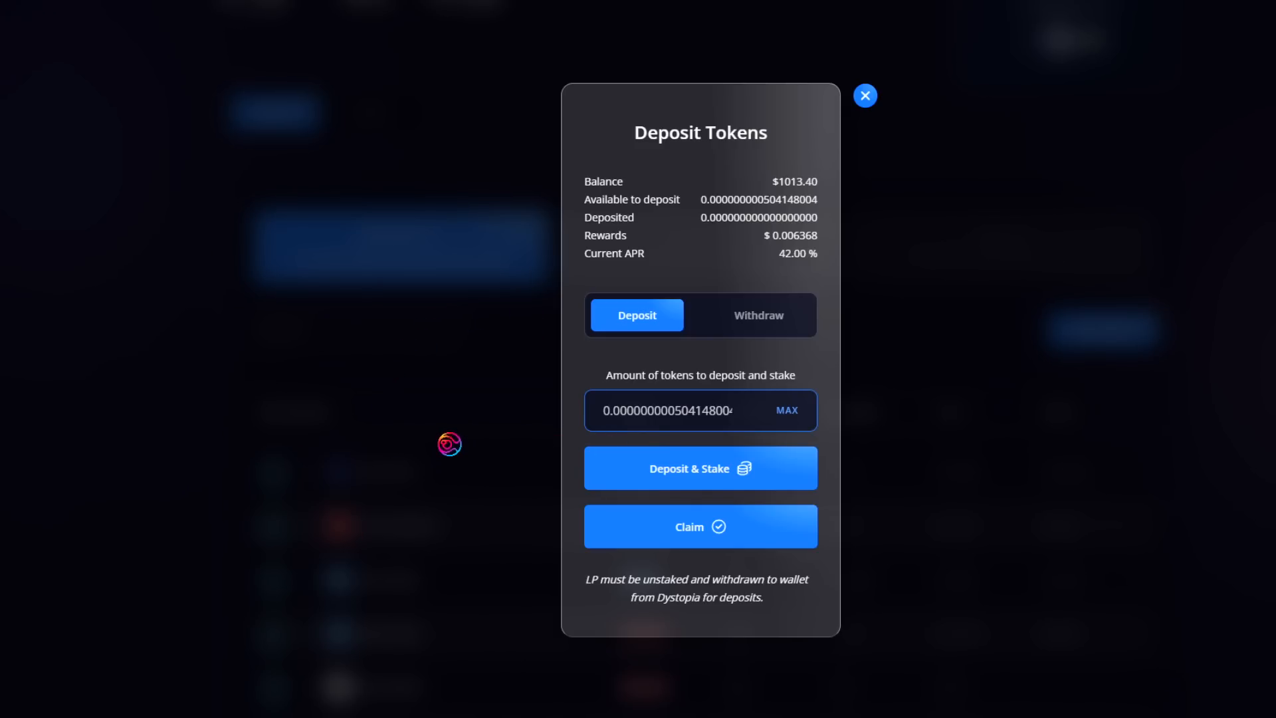
mouse_move(475, 413)
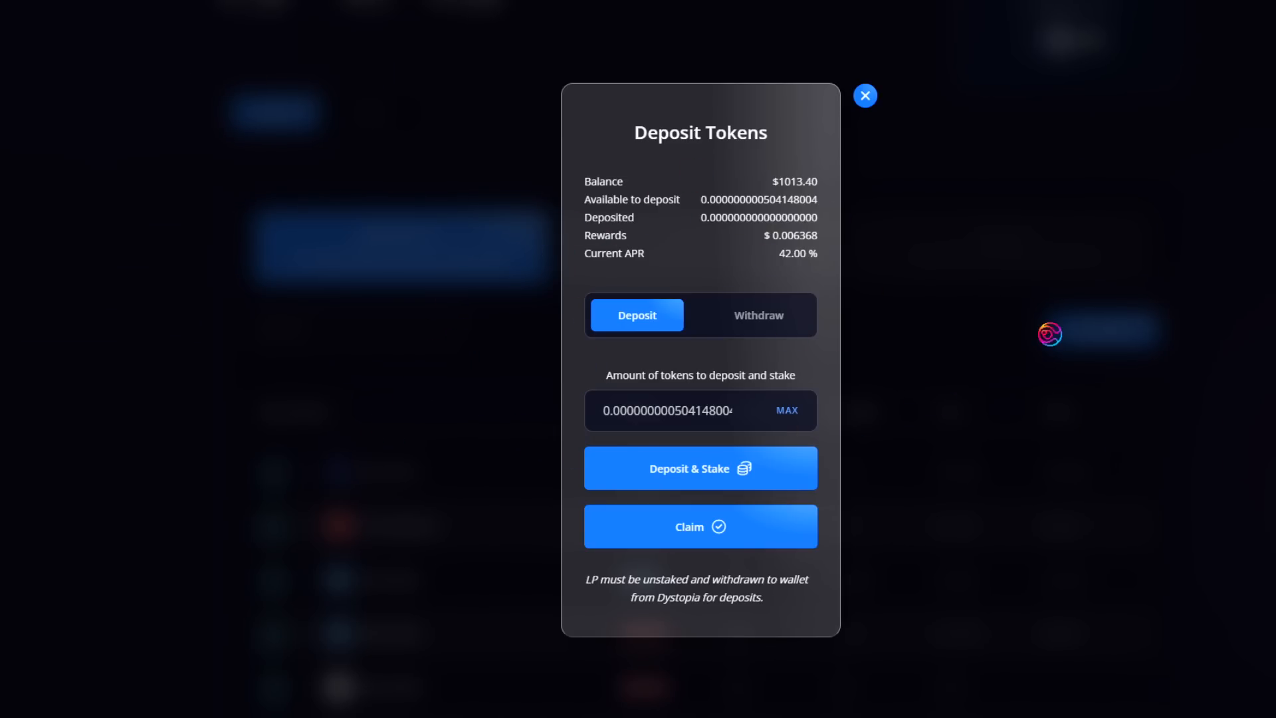
left_click(699, 468)
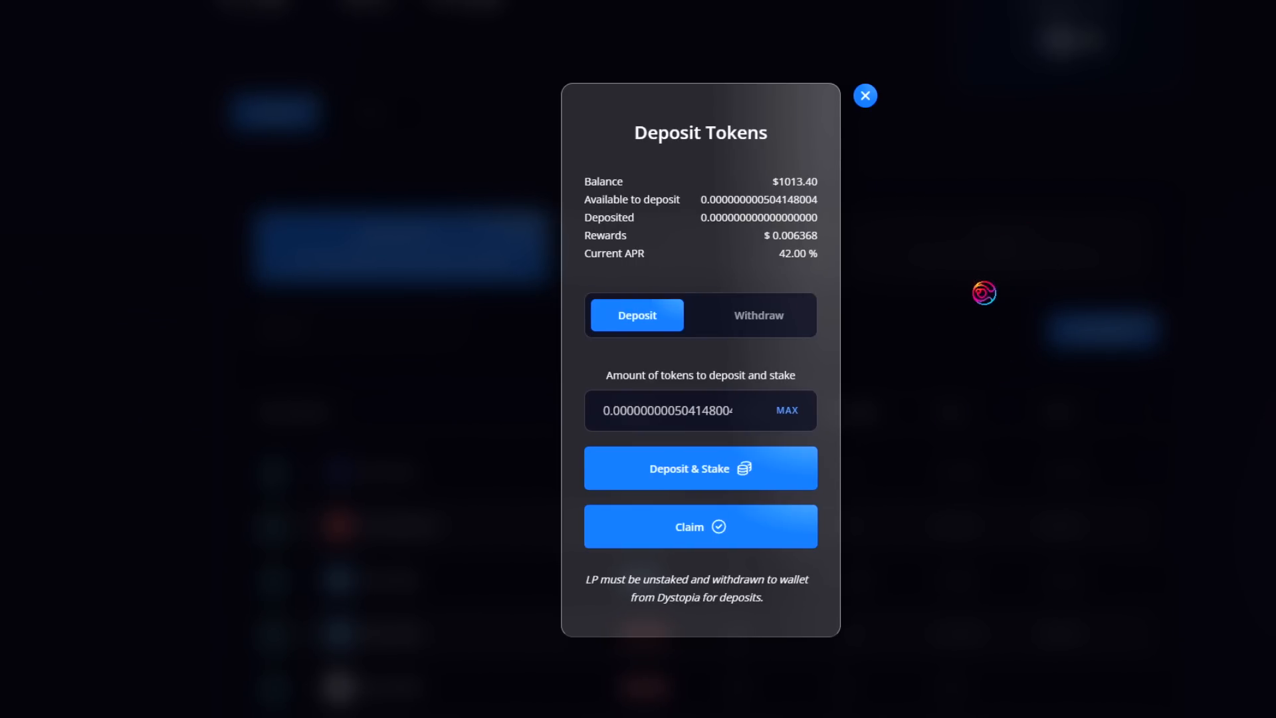
left_click(866, 96)
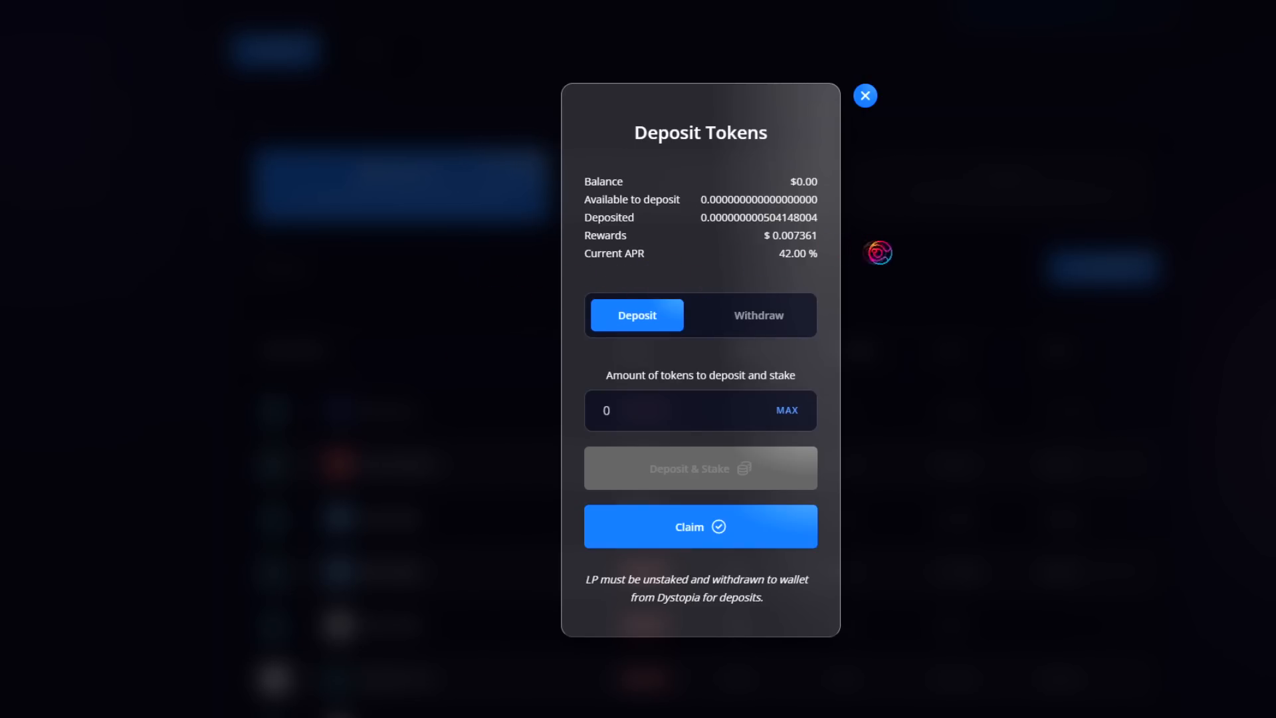
left_click(865, 96)
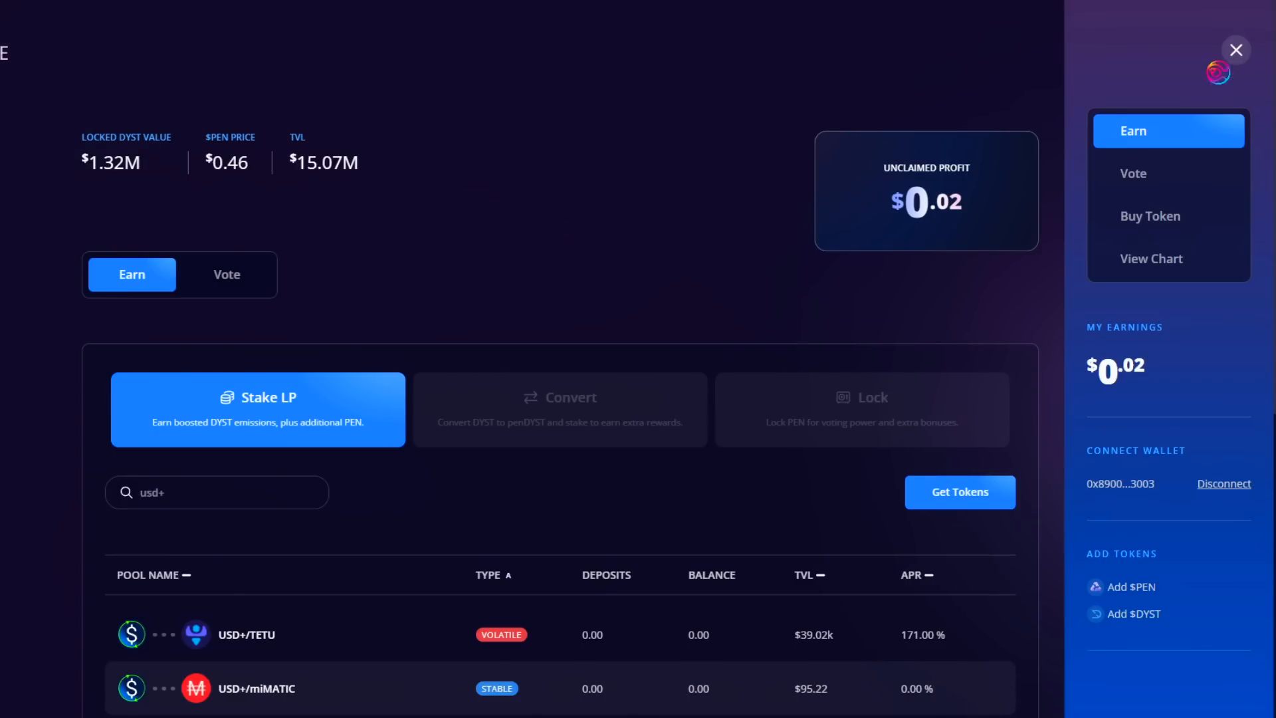
mouse_move(1143, 616)
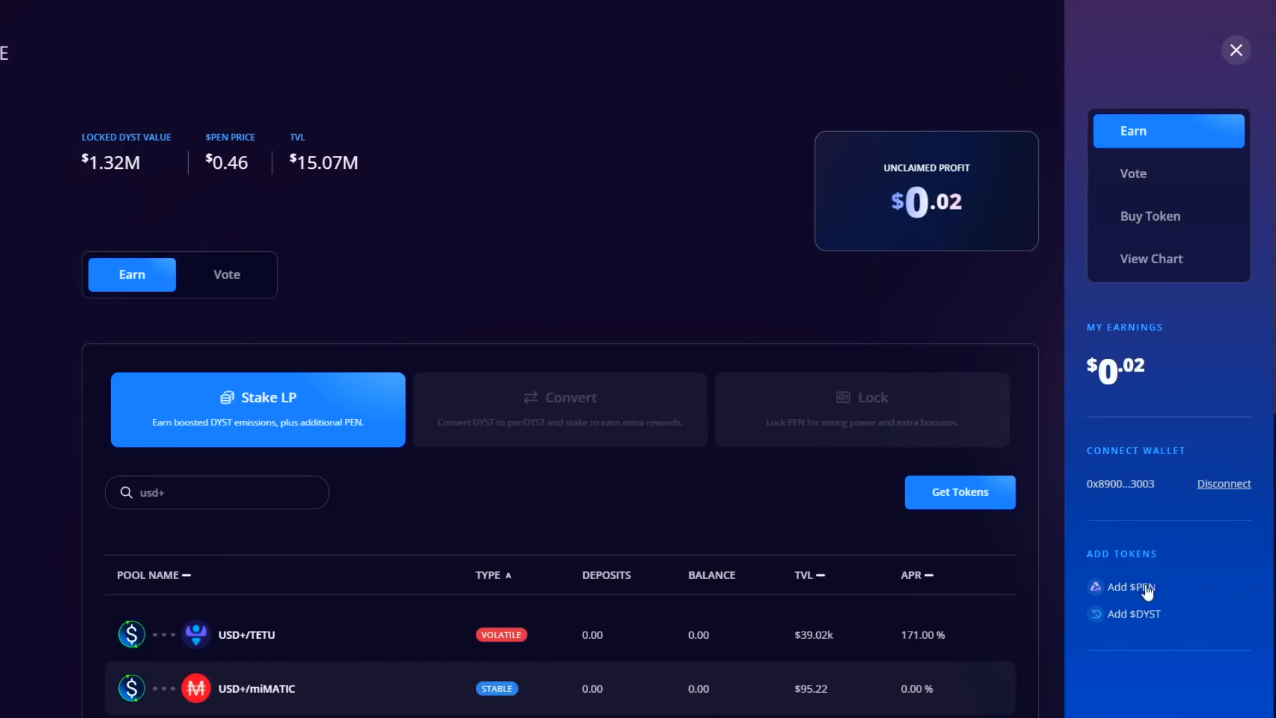
- Add the PEN token to the wallet and show the DYST/penDYST conversion list
left_click(1132, 586)
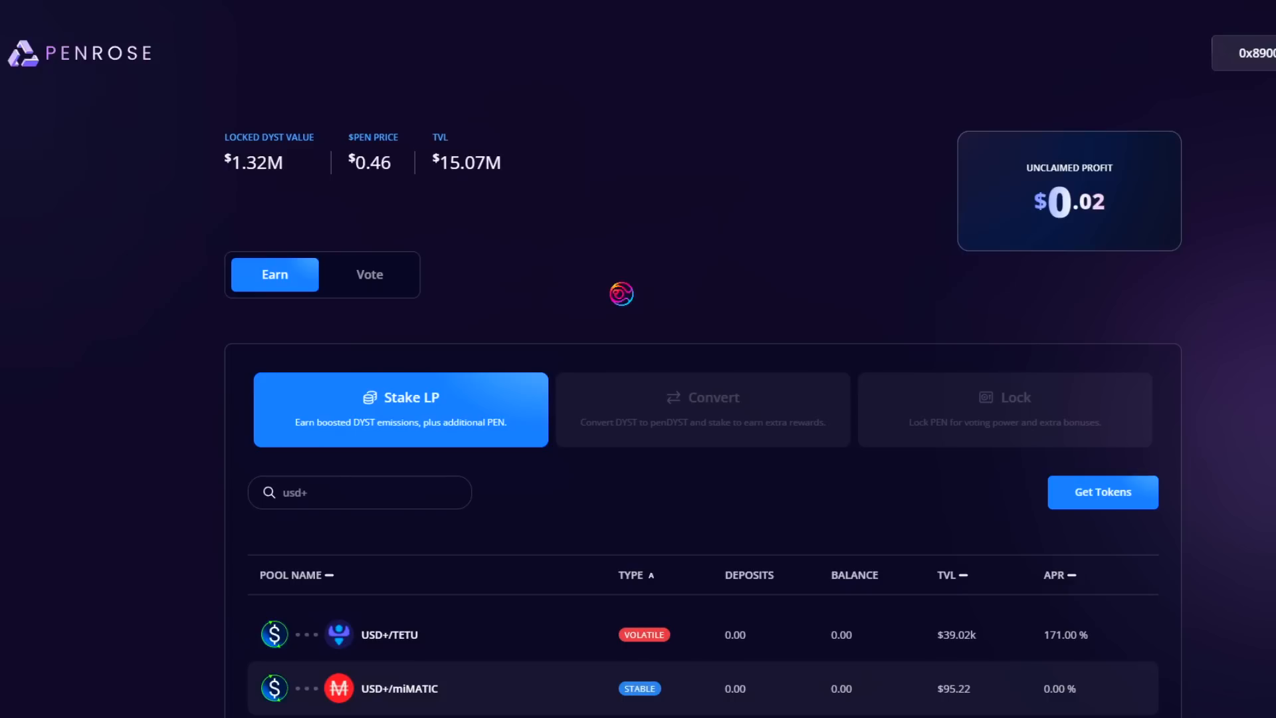
left_click(702, 408)
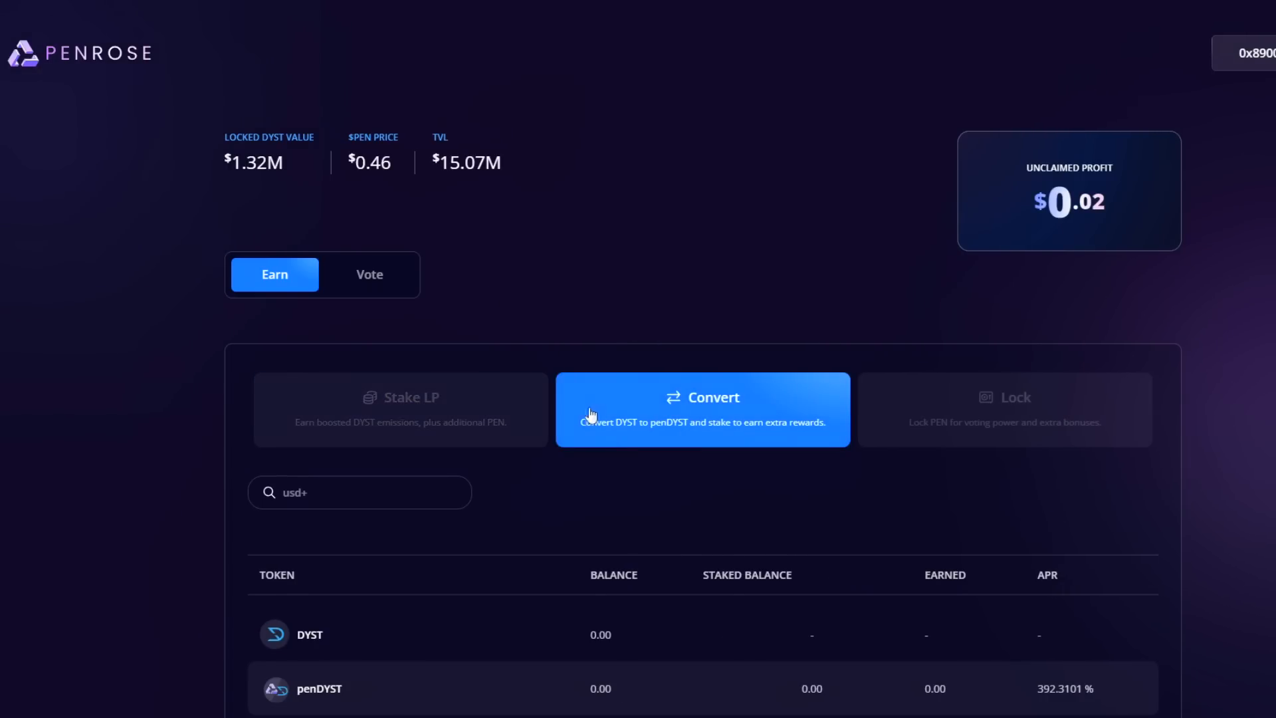
- Convert and stake the full DYST balance, reaching 114.83 staked penDYST
left_click(701, 408)
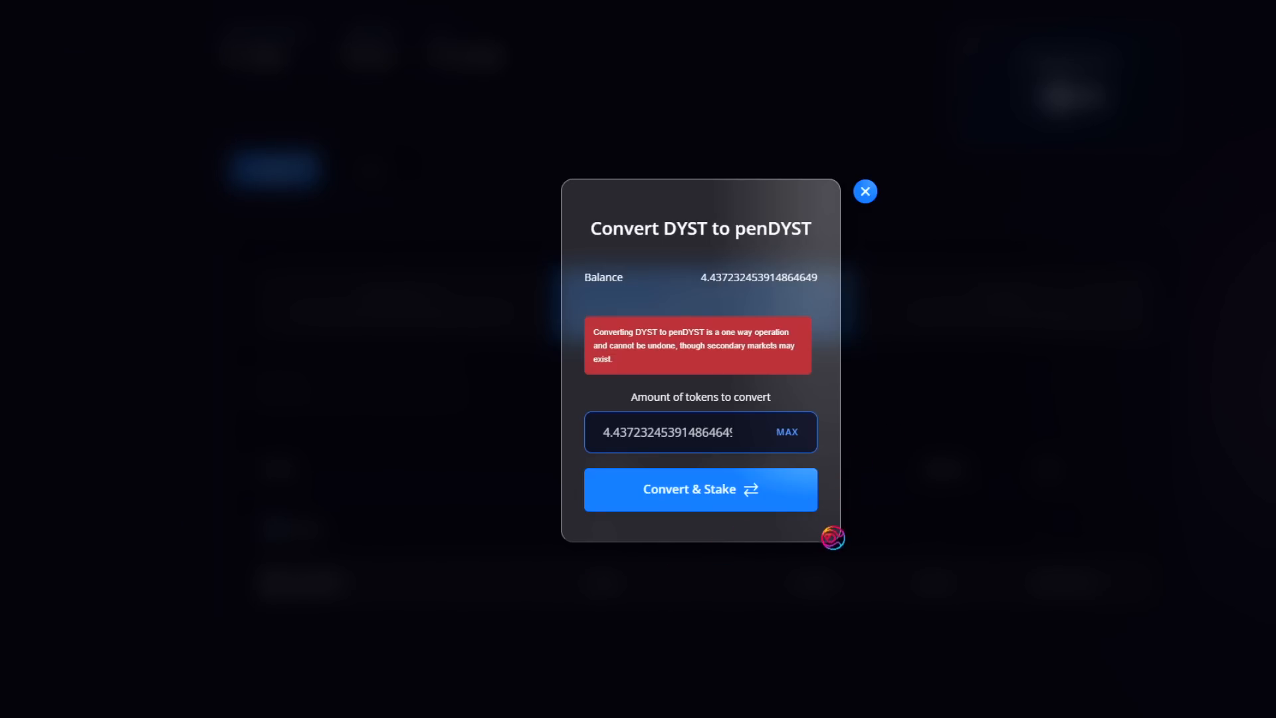
mouse_move(896, 390)
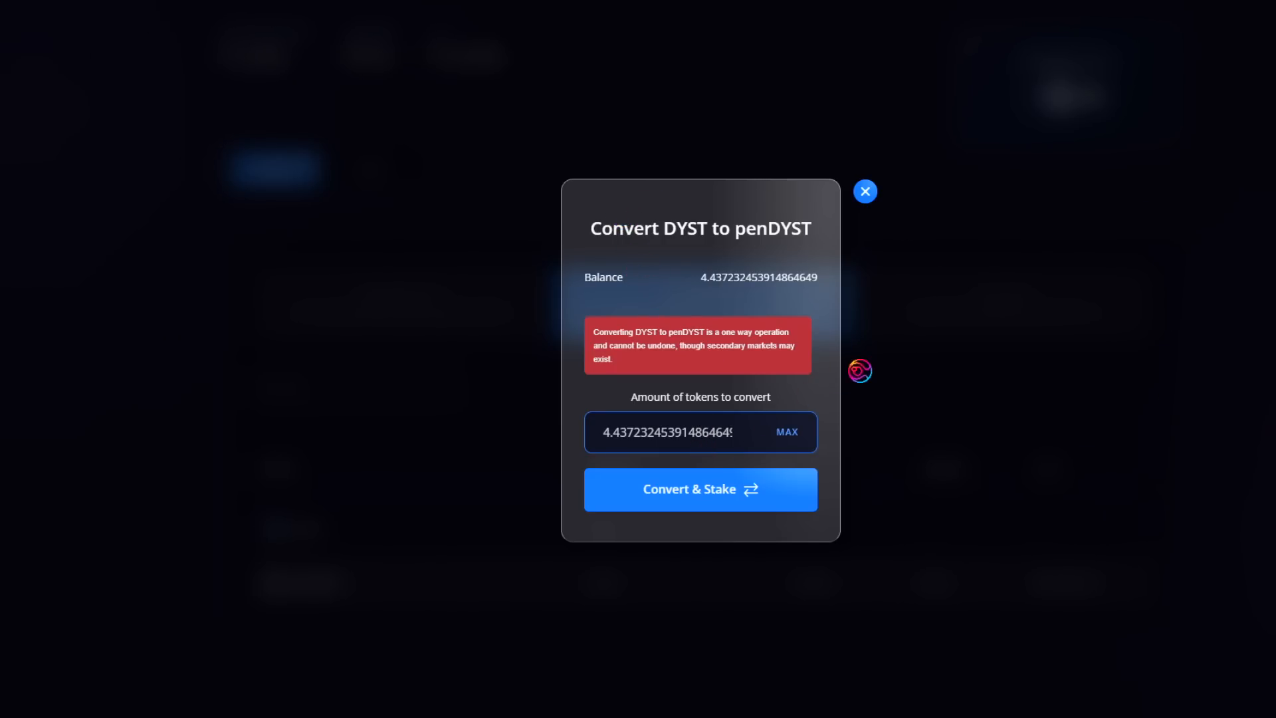
left_click(700, 489)
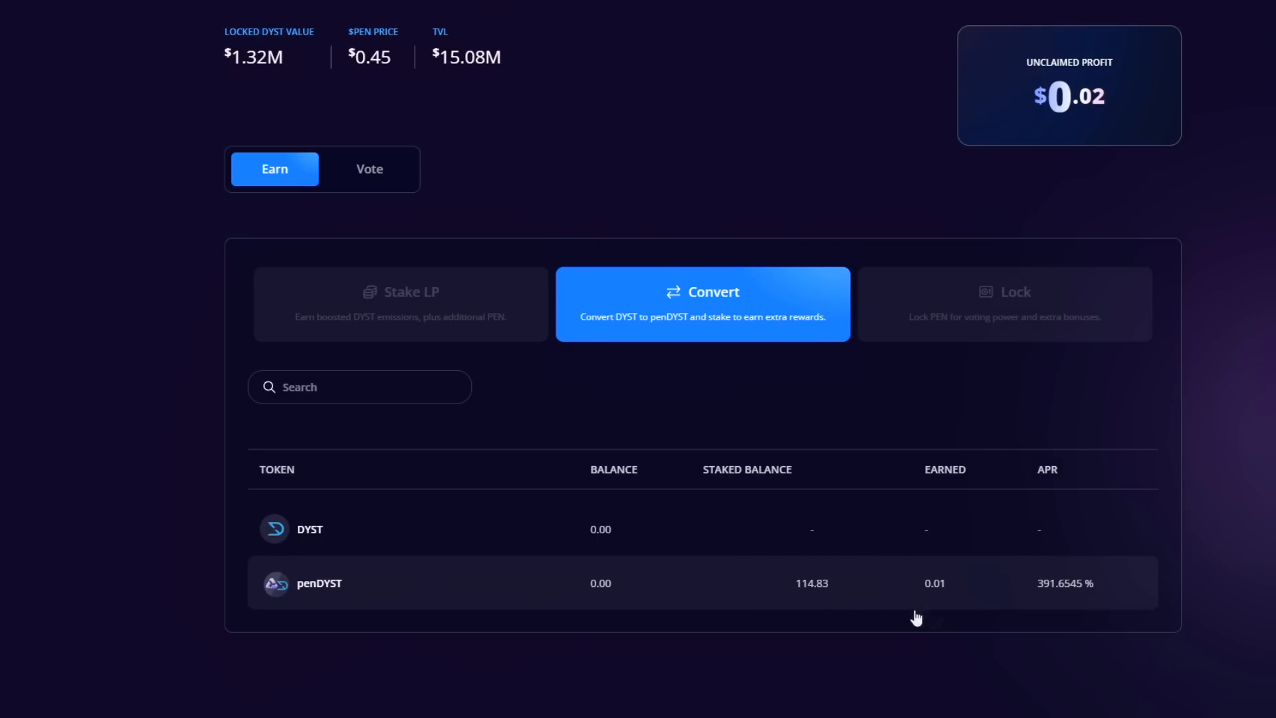
mouse_move(958, 589)
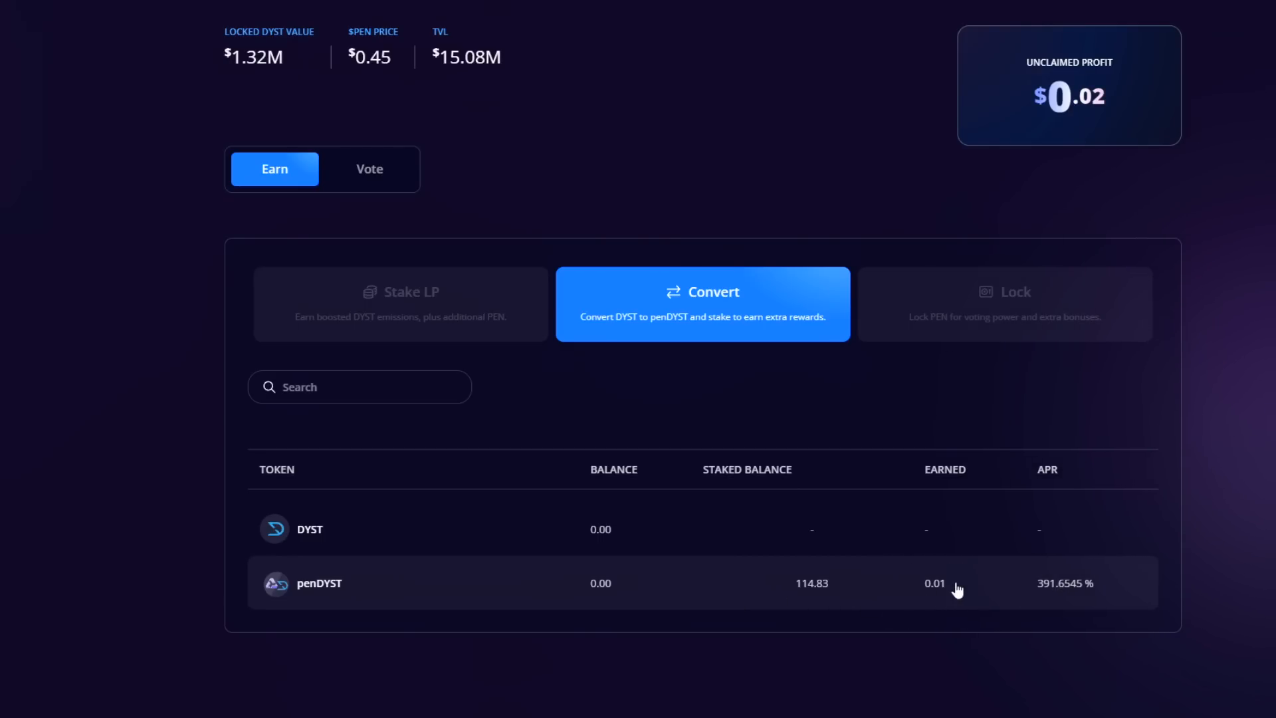
left_click(319, 582)
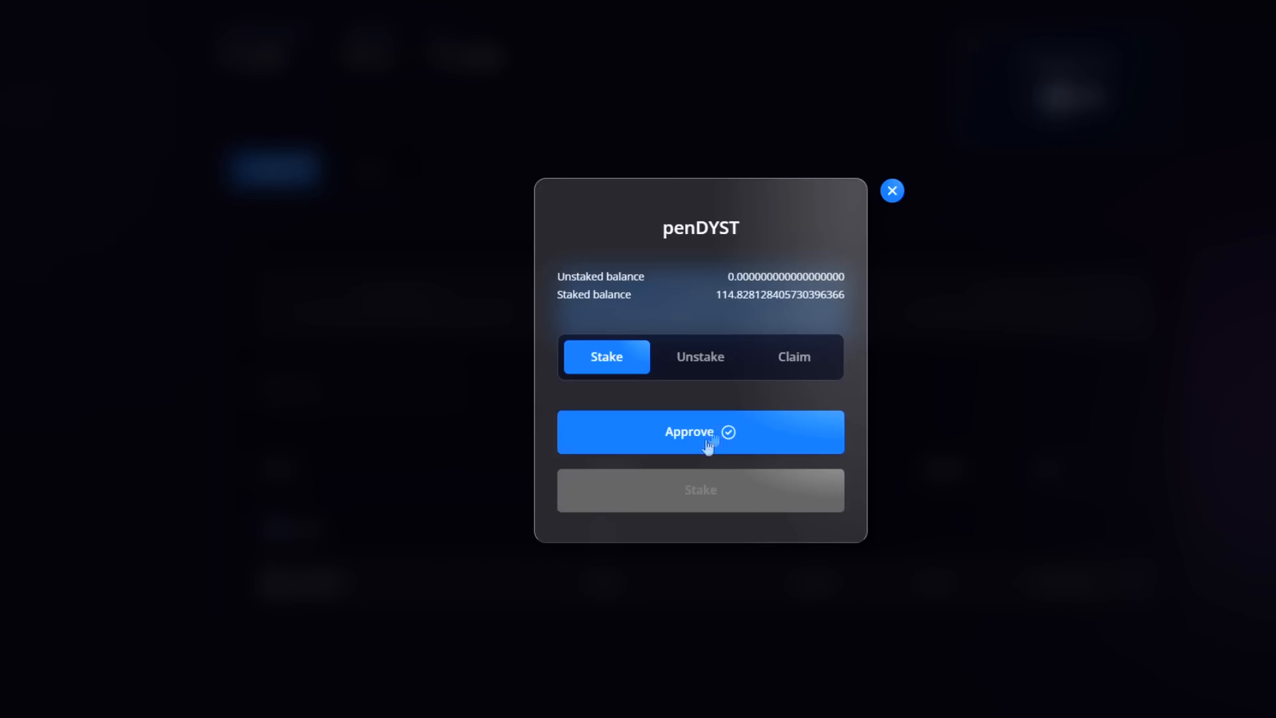
left_click(794, 356)
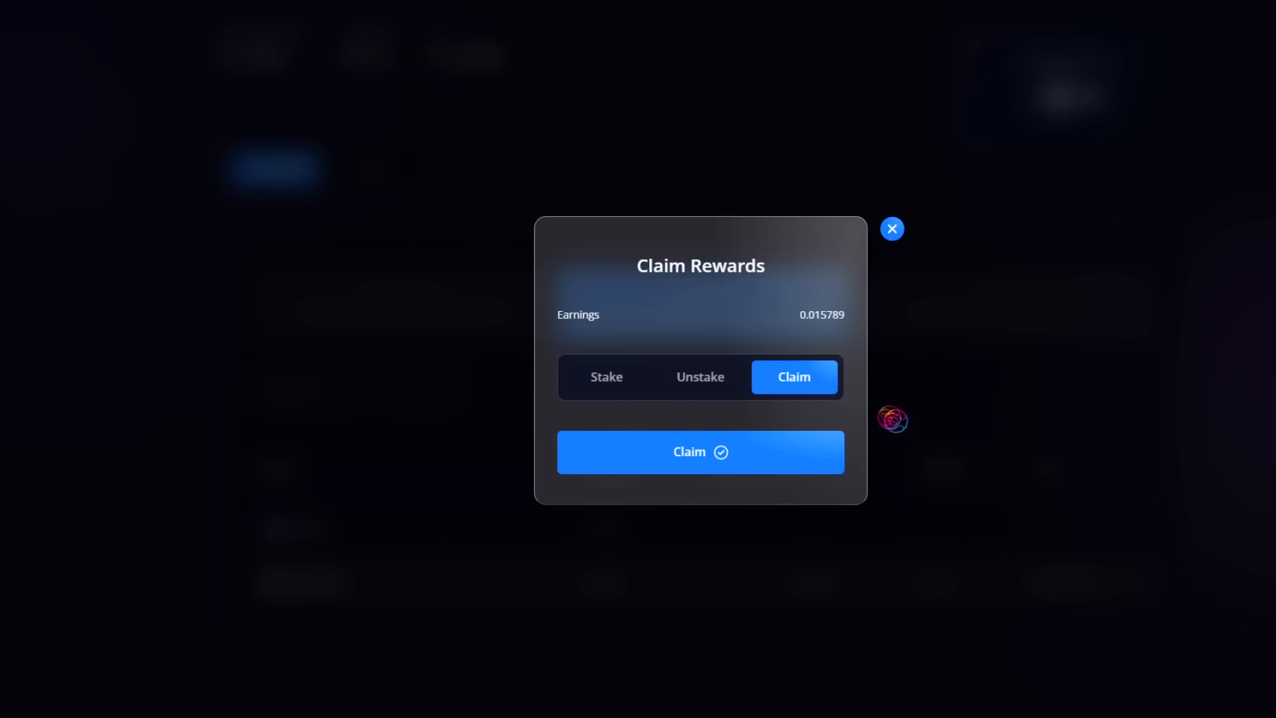
left_click(699, 376)
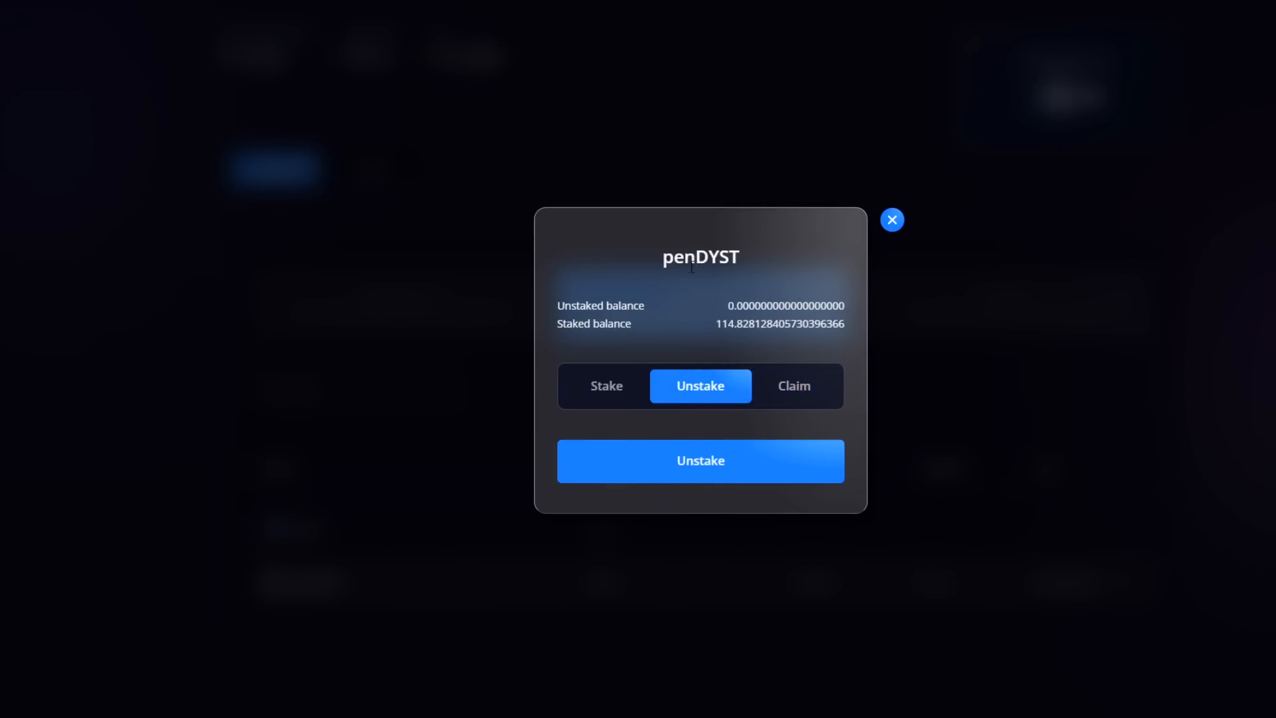
left_click(892, 219)
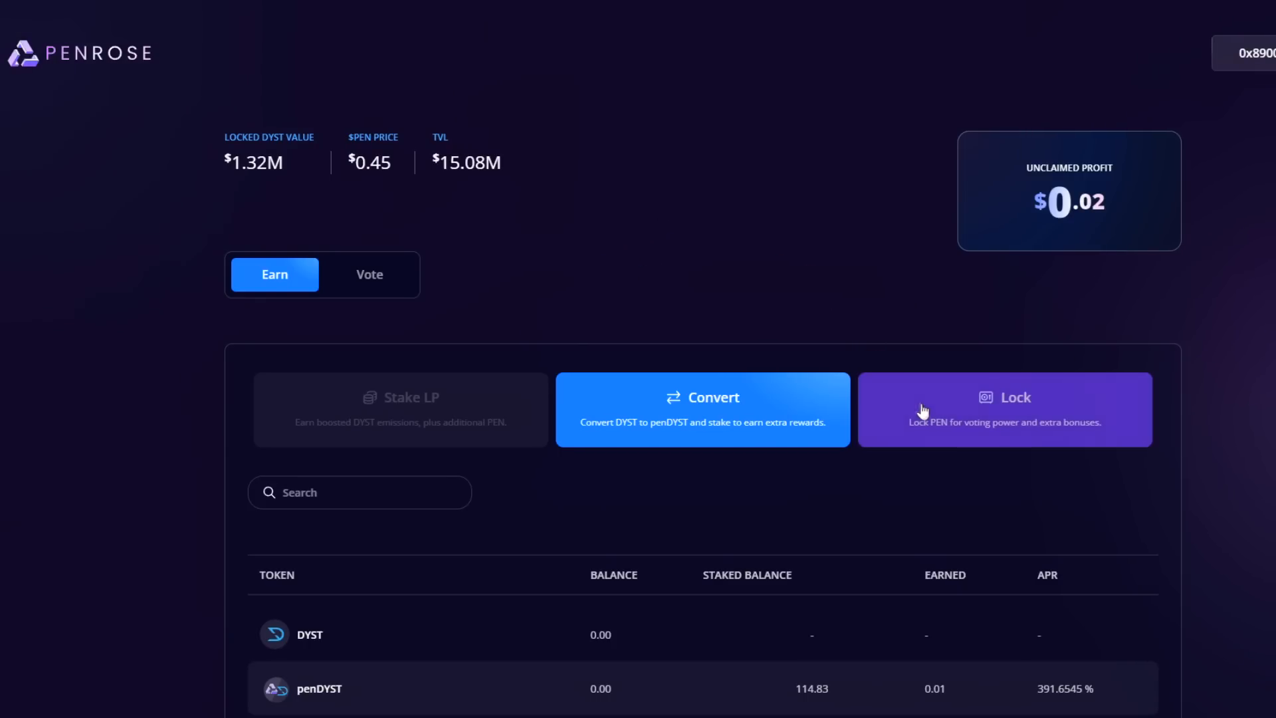
- Vote-lock the full remaining PEN balance, bringing locked PEN to 8.00
left_click(1003, 409)
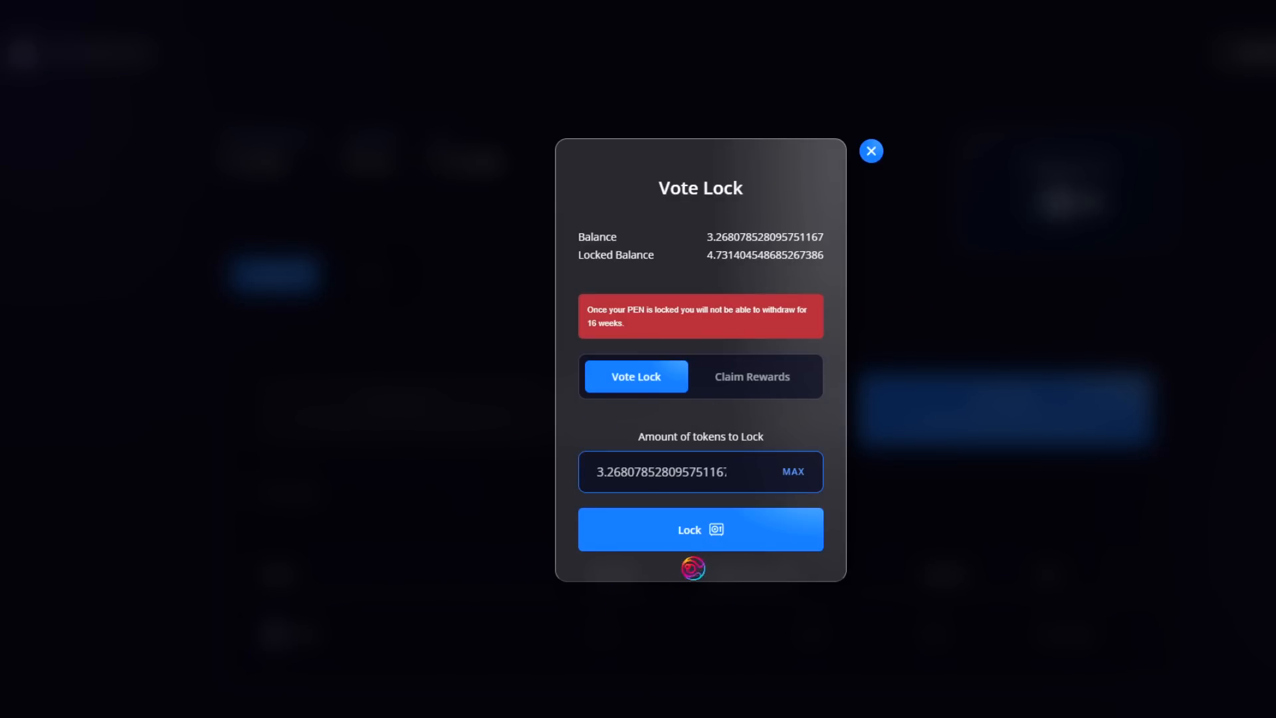
left_click(870, 151)
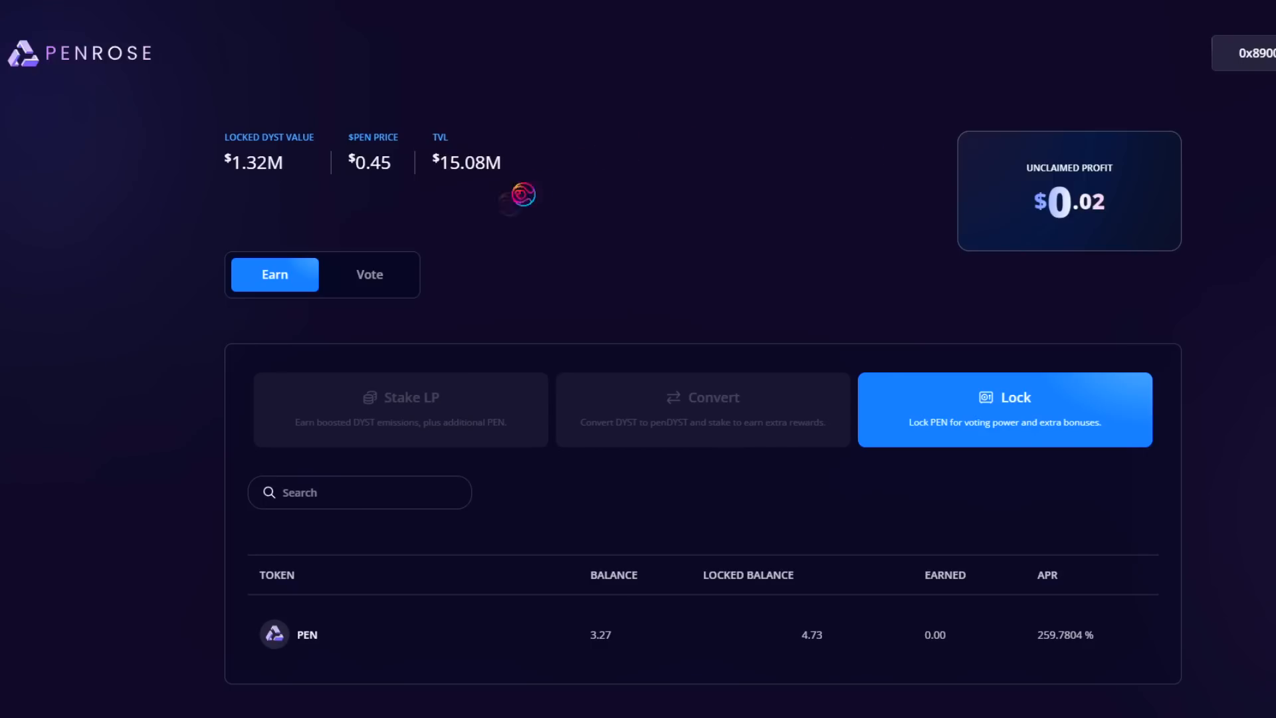
left_click(368, 274)
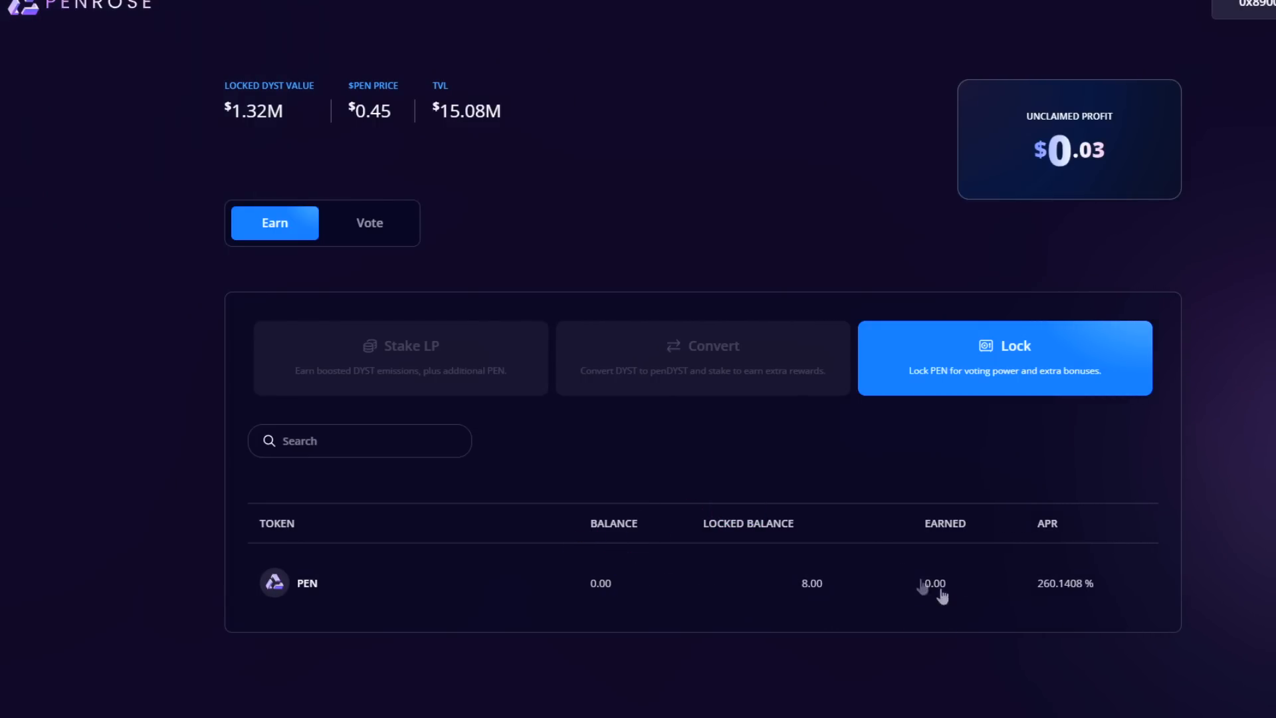
mouse_move(872, 589)
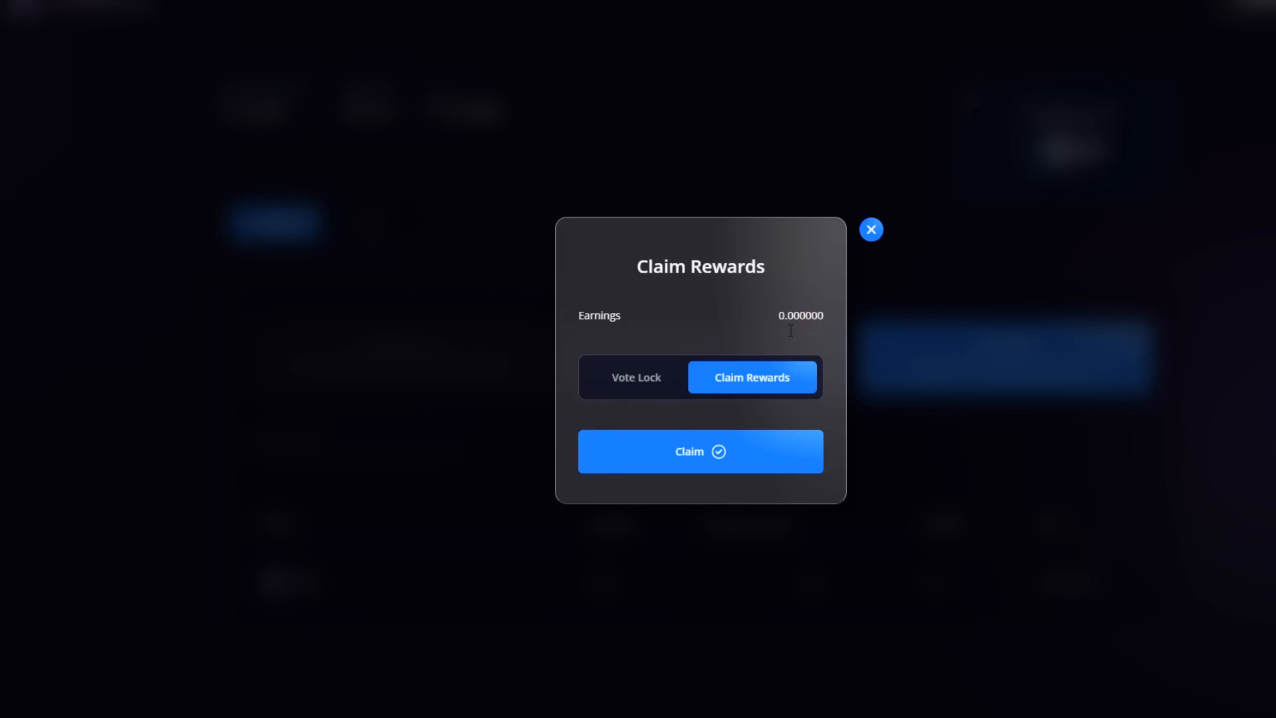
- Close the PEN rewards window and reopen the staked penDYST details from the Convert list
left_click(871, 229)
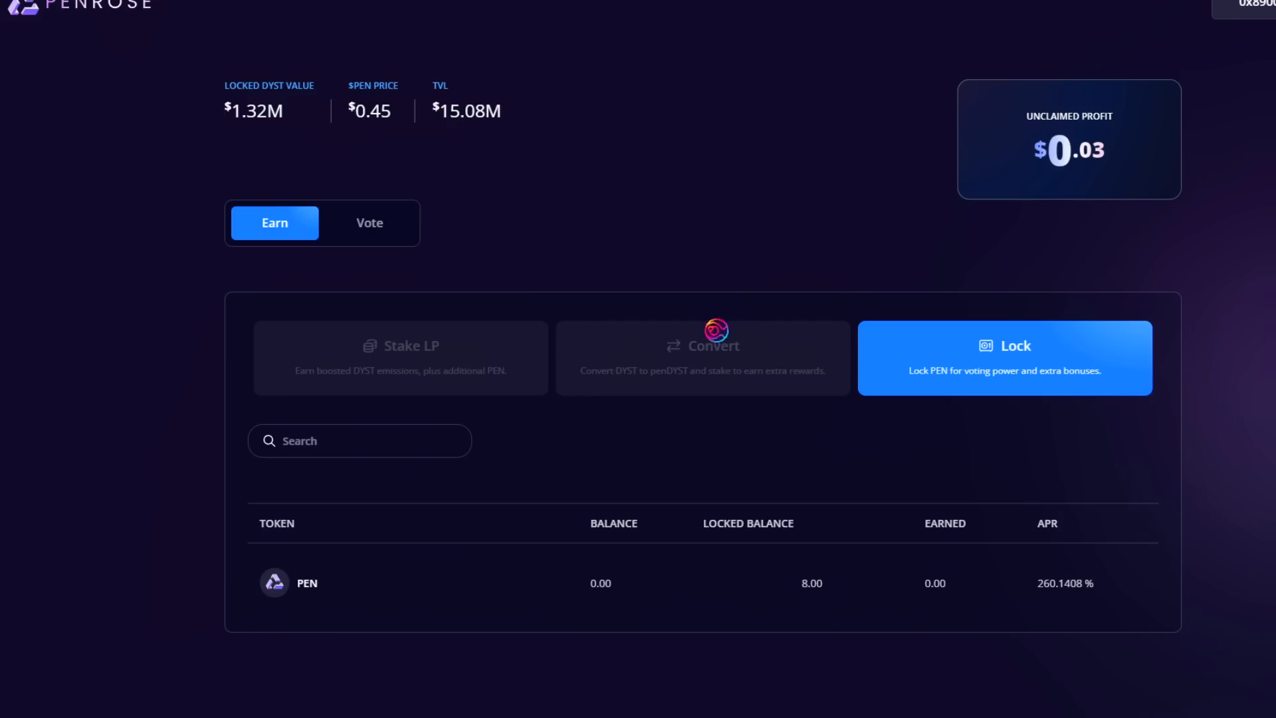
left_click(701, 358)
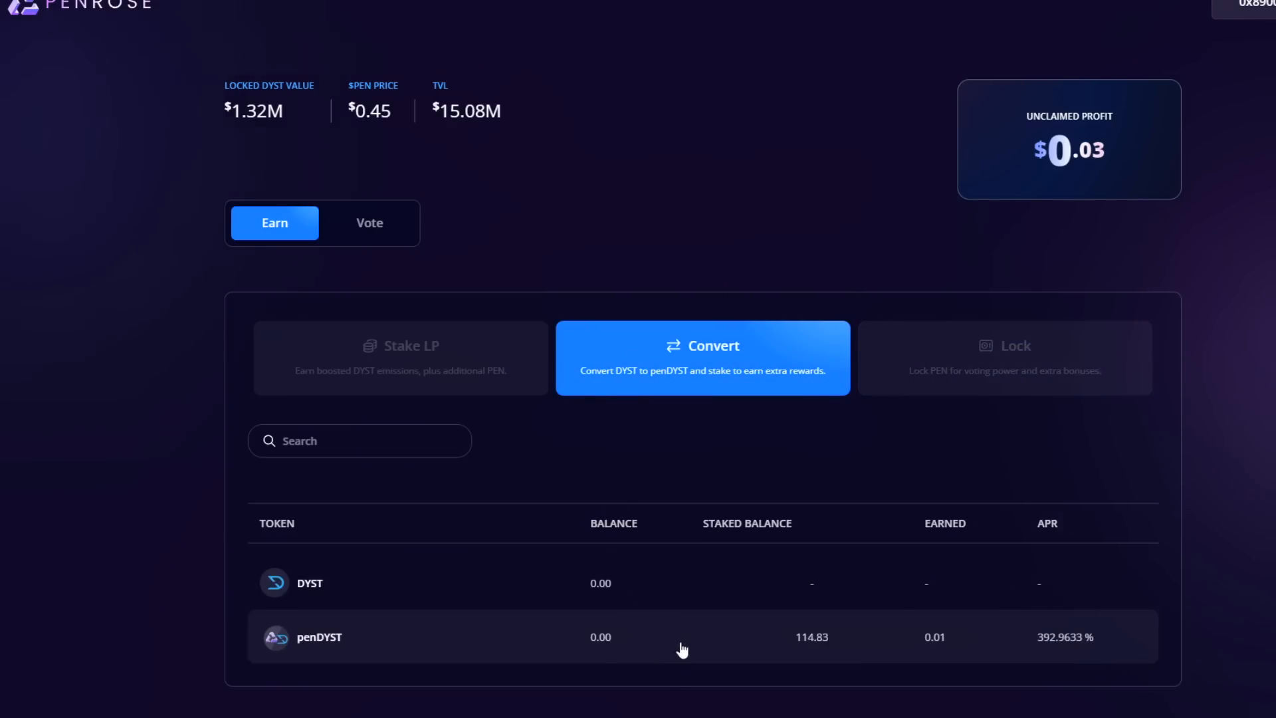
left_click(319, 636)
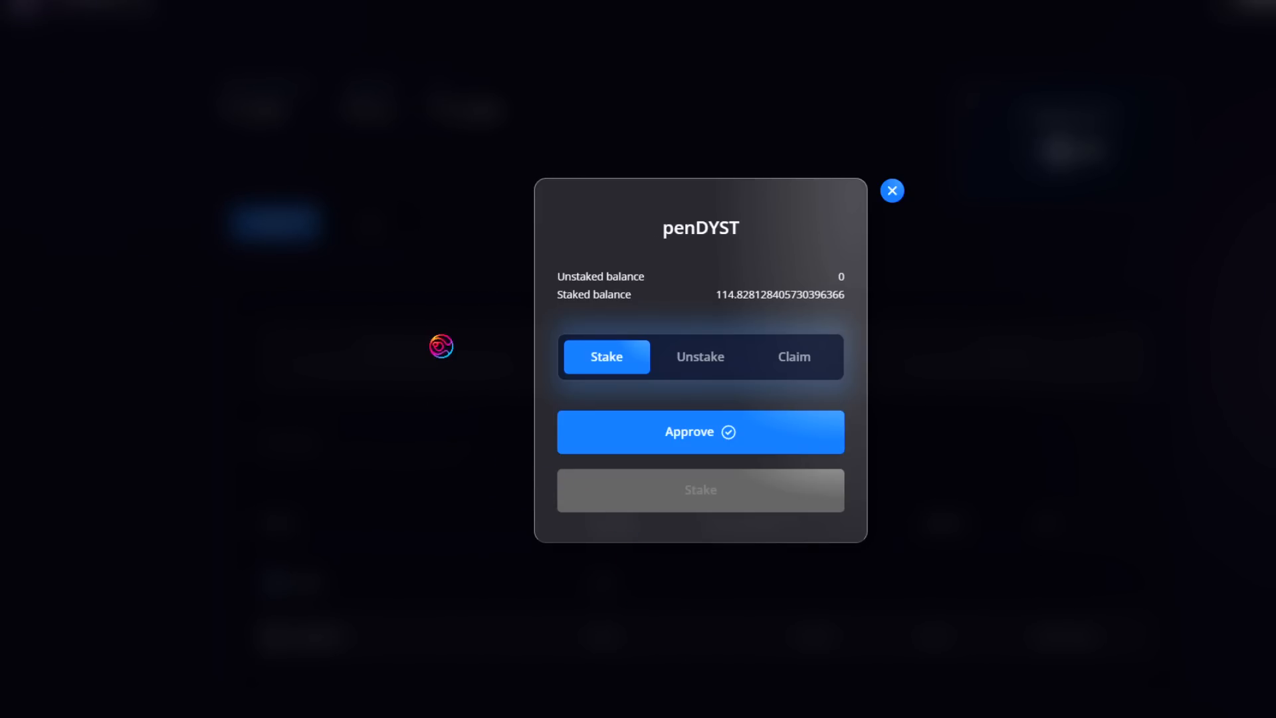
- Close the penDYST details and go to the Sphere Finance official-links channel in Discord
left_click(892, 190)
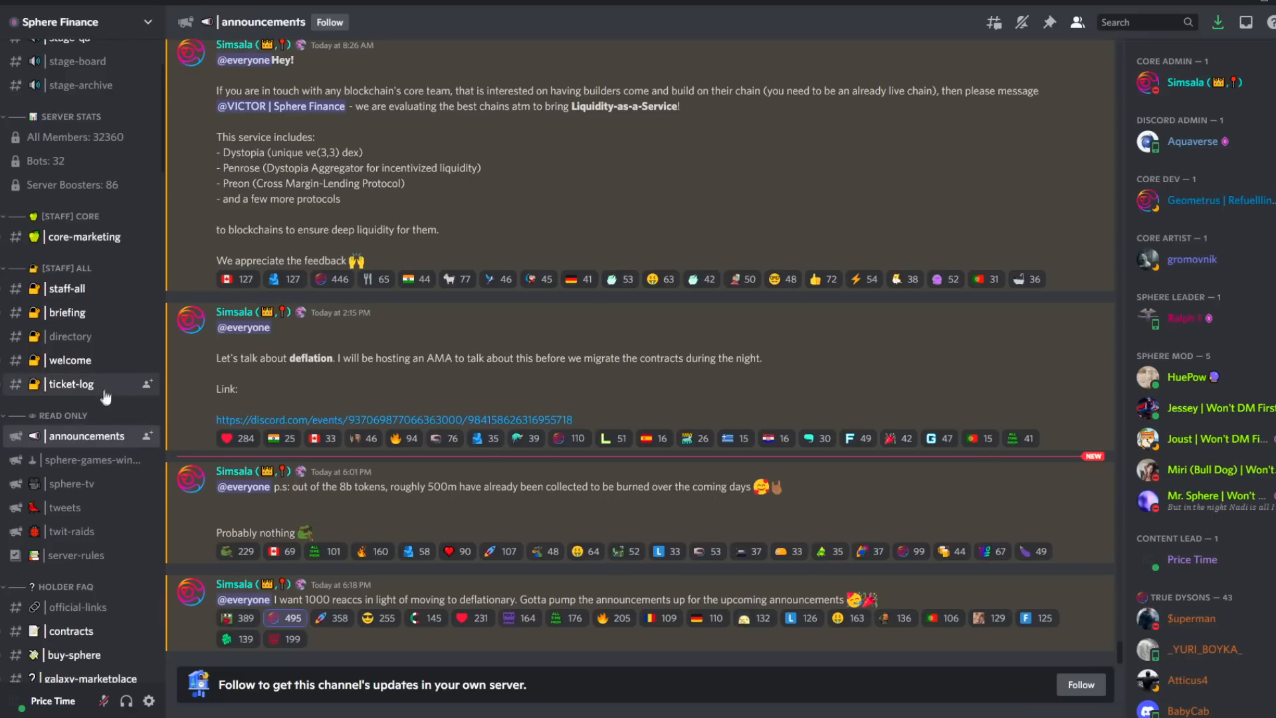
left_click(77, 536)
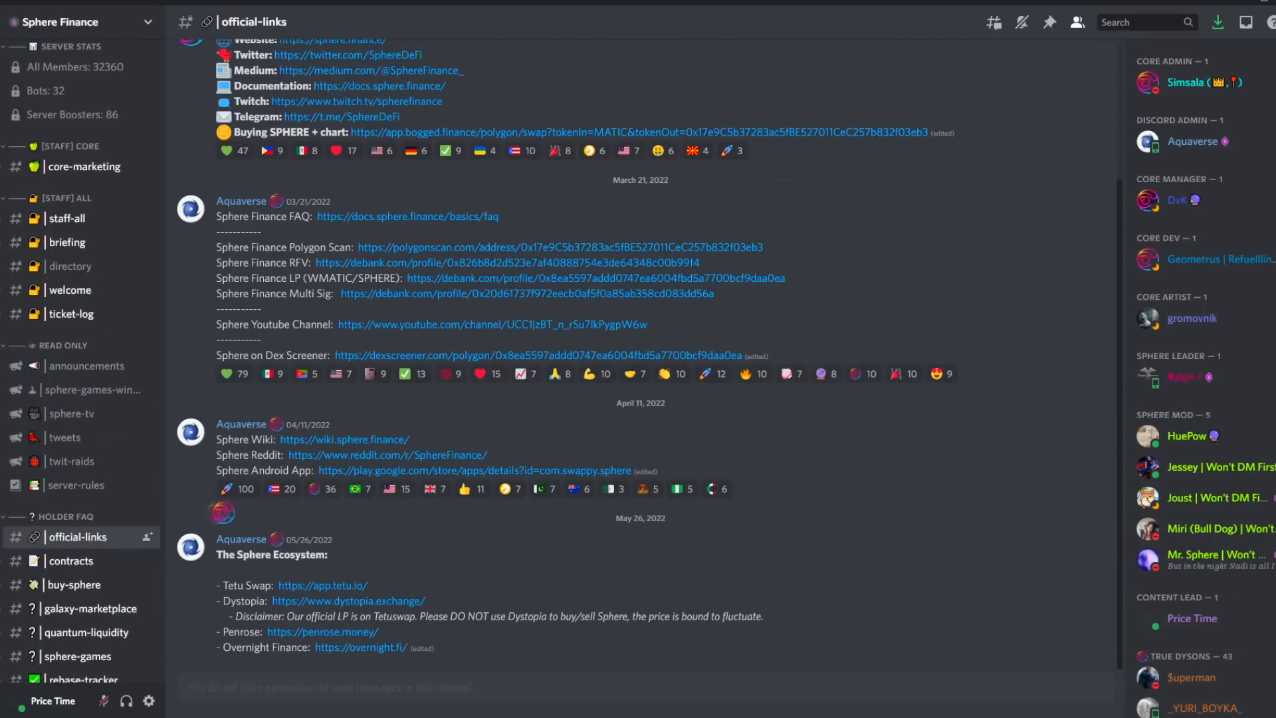